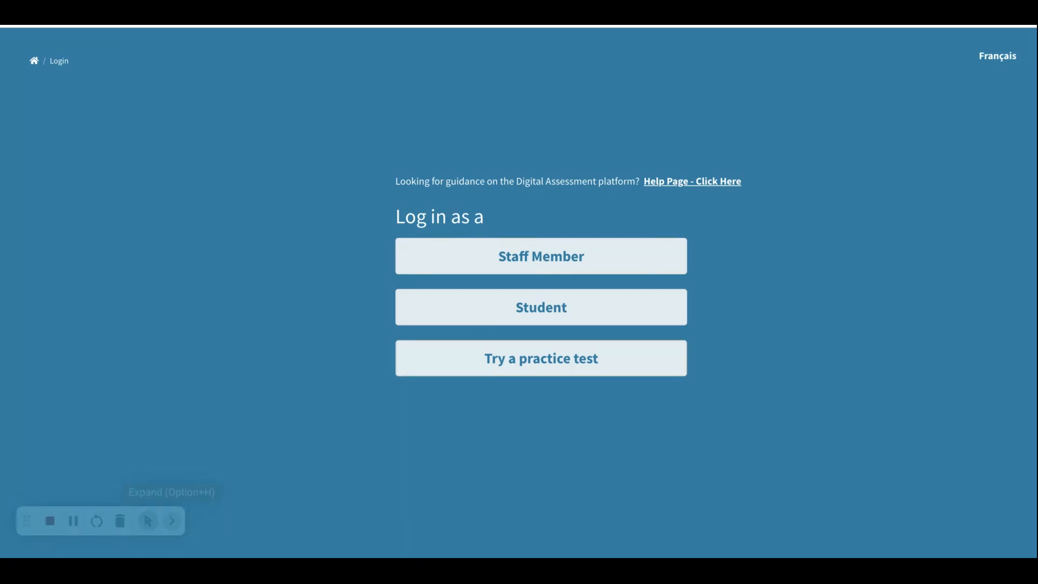
# Enter the practice tests without logging in and browse the Grade 9 test list
pyautogui.click(540, 357)
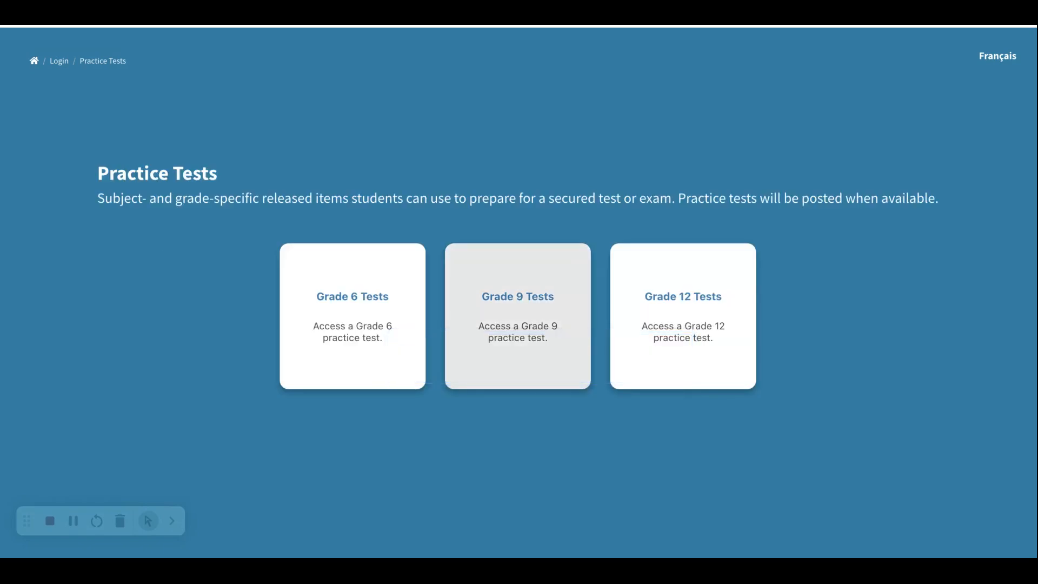
pyautogui.moveTo(352, 315)
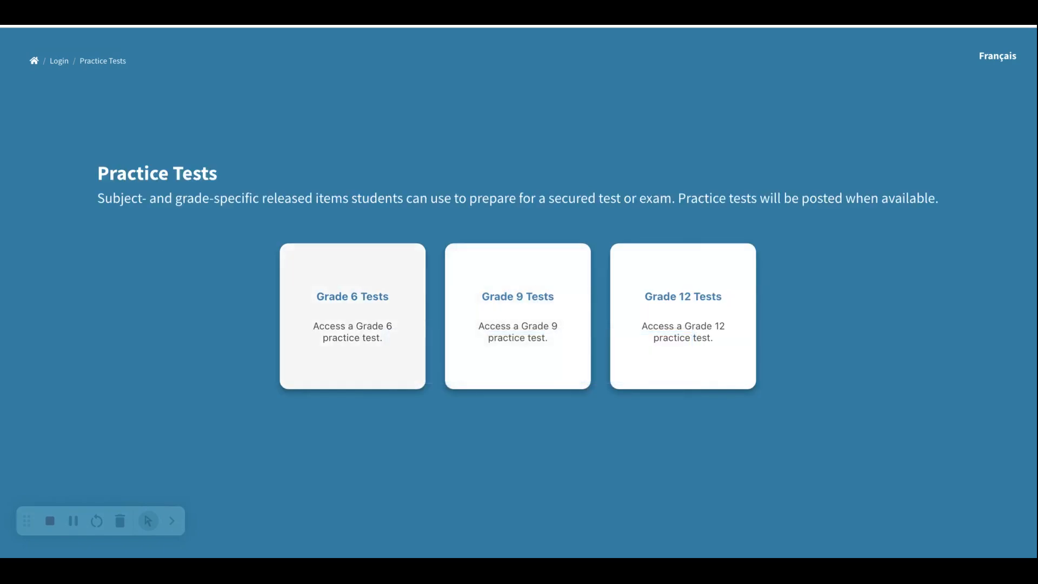
pyautogui.click(518, 315)
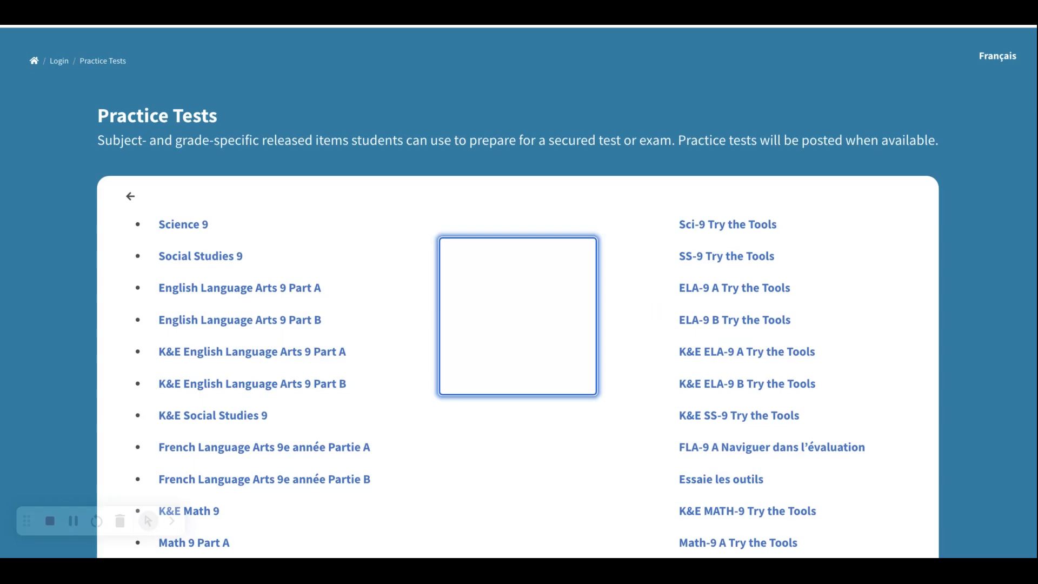
pyautogui.scroll(-3)
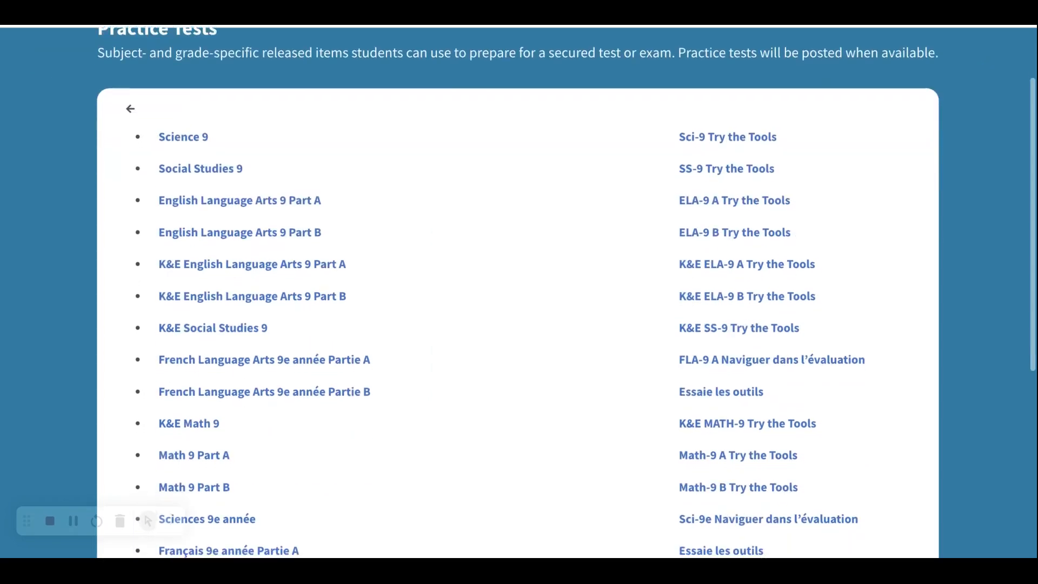
pyautogui.scroll(-3)
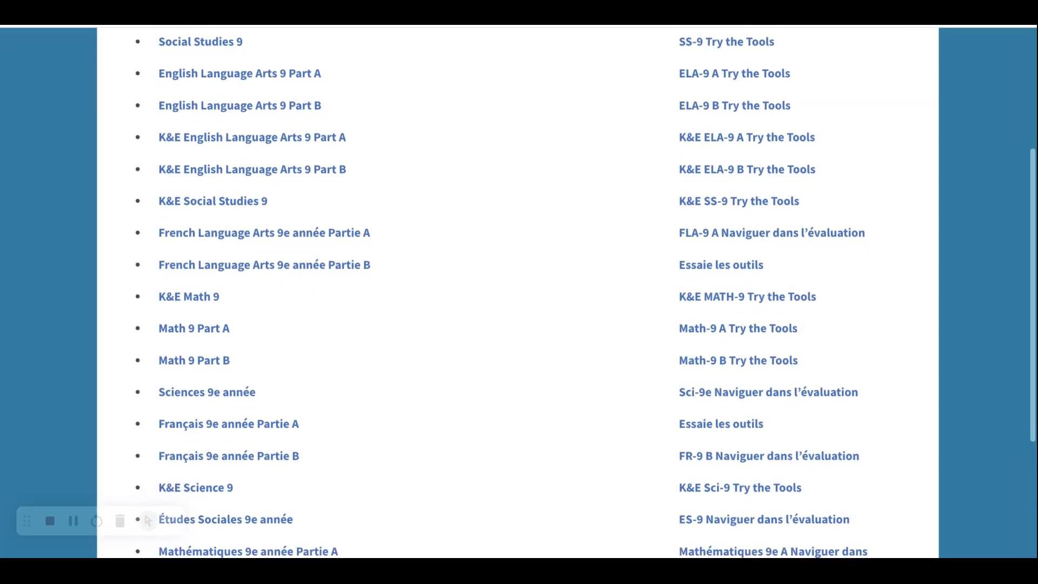
pyautogui.scroll(-3)
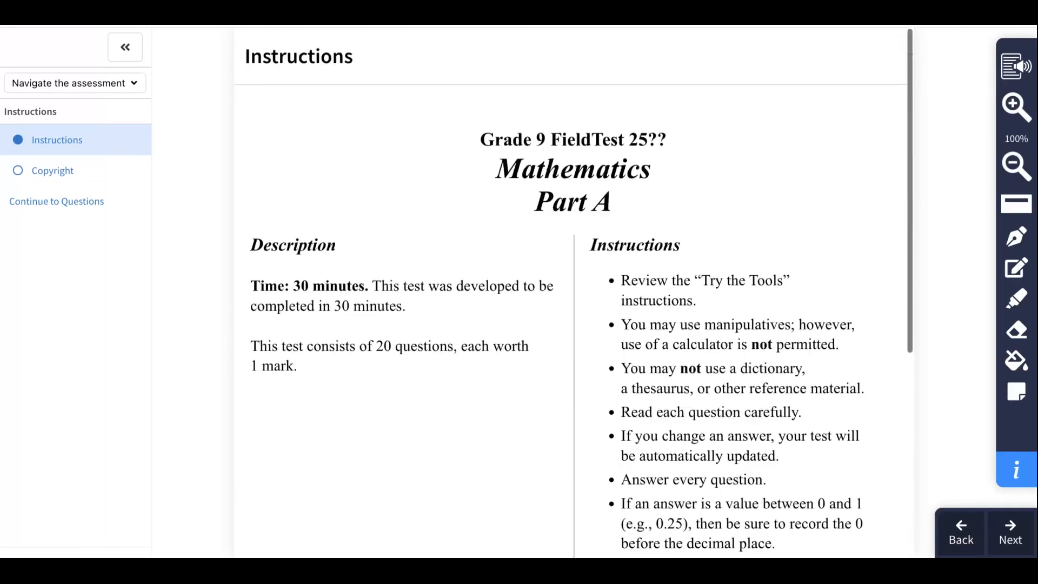
# Go from the Math 9 Part A copyright page to Question 1
pyautogui.click(52, 170)
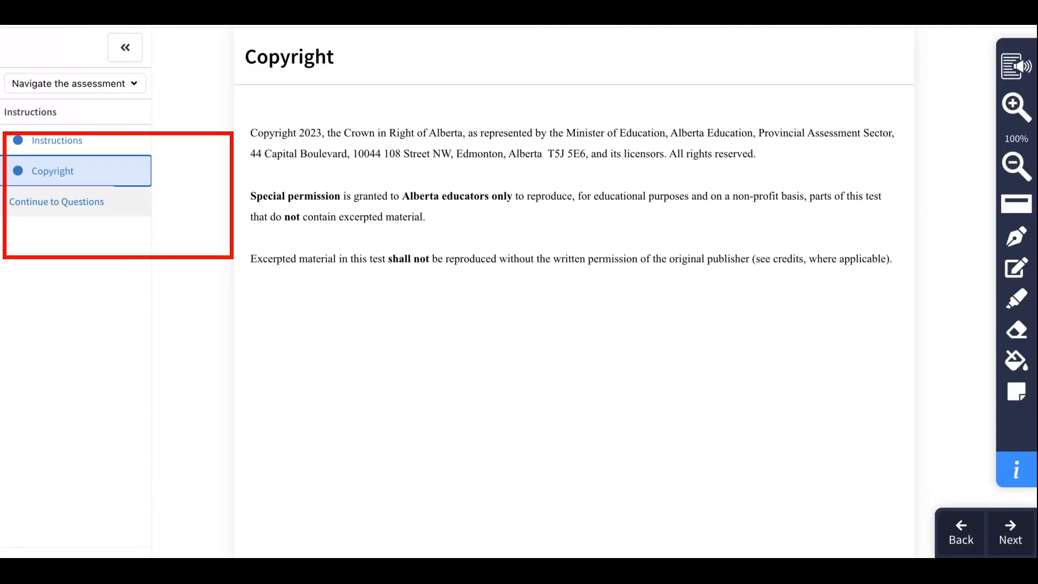
pyautogui.click(57, 201)
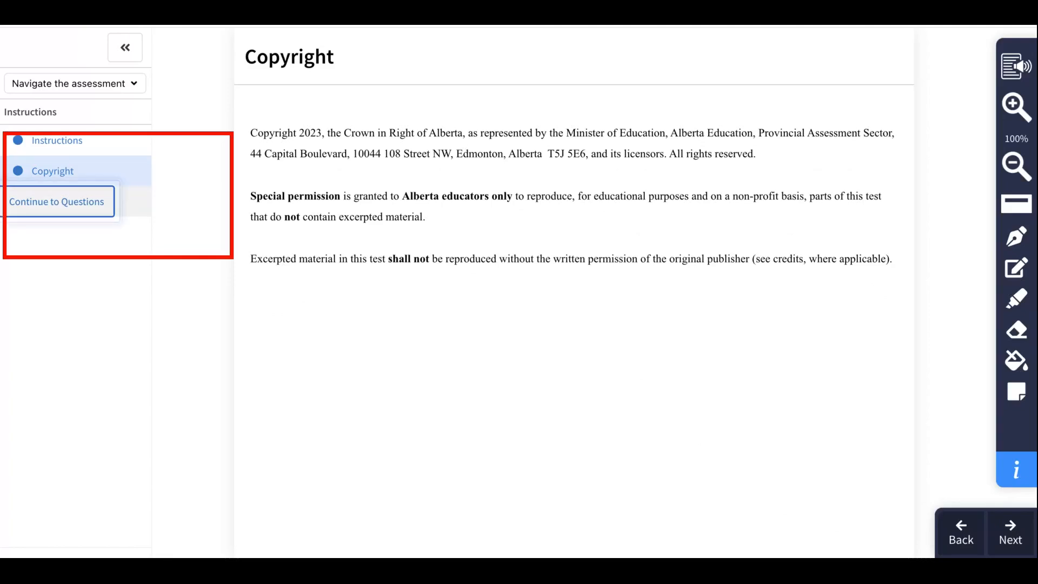
pyautogui.click(57, 201)
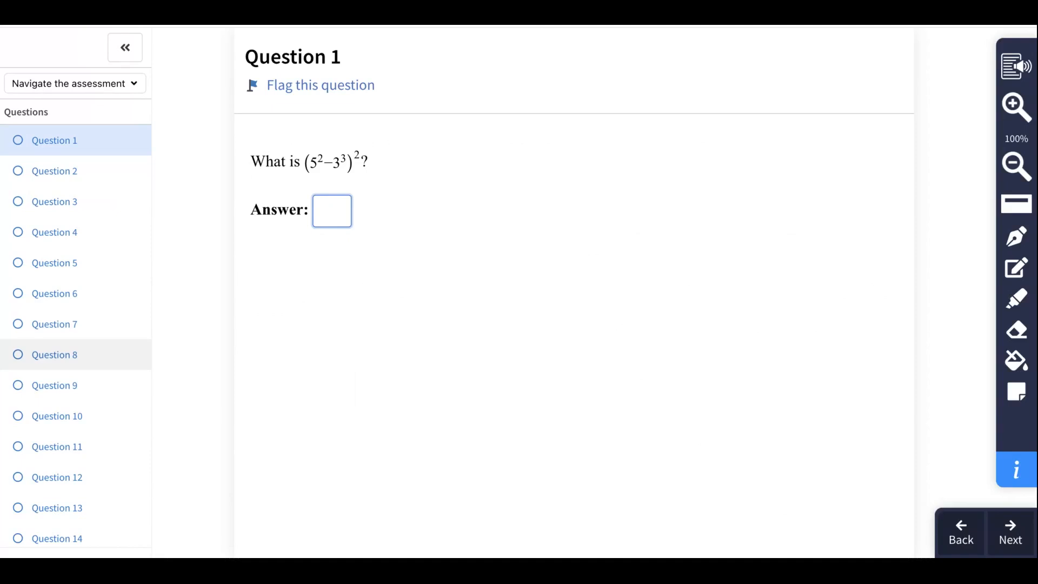
pyautogui.moveTo(1018, 68)
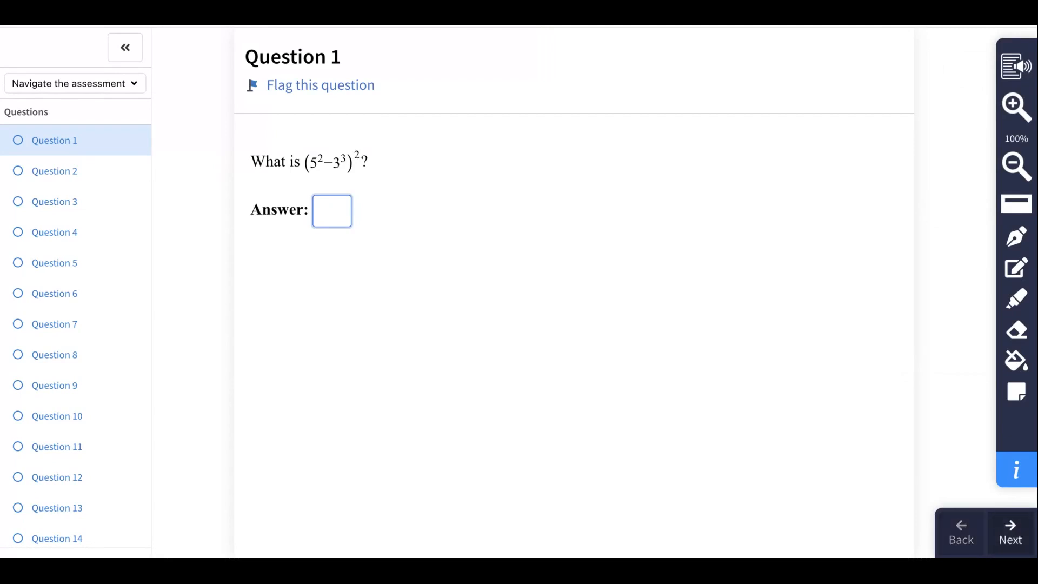
# Navigate back and through the question list to reach Question 3
pyautogui.click(960, 533)
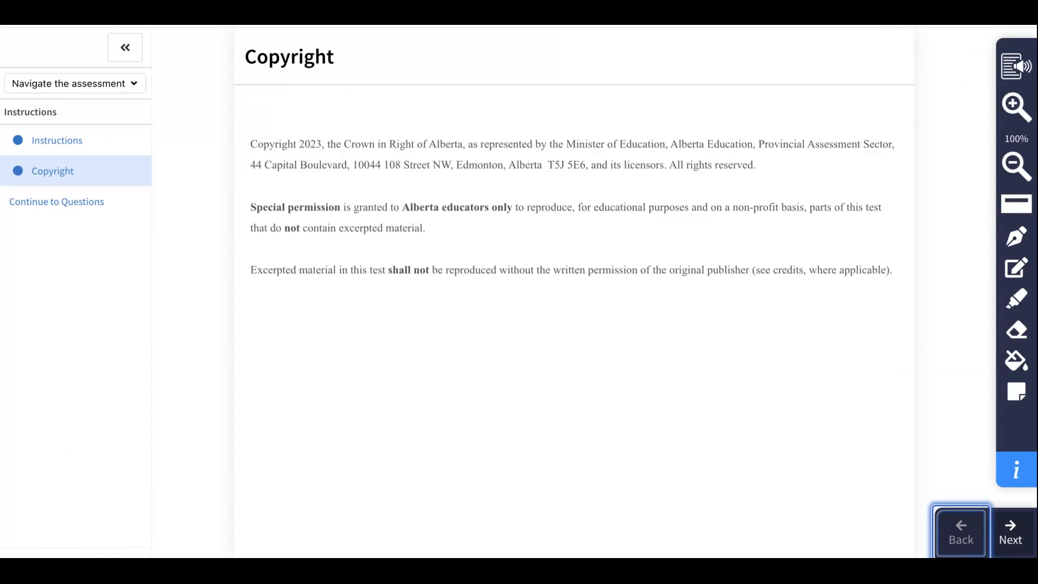
pyautogui.click(56, 201)
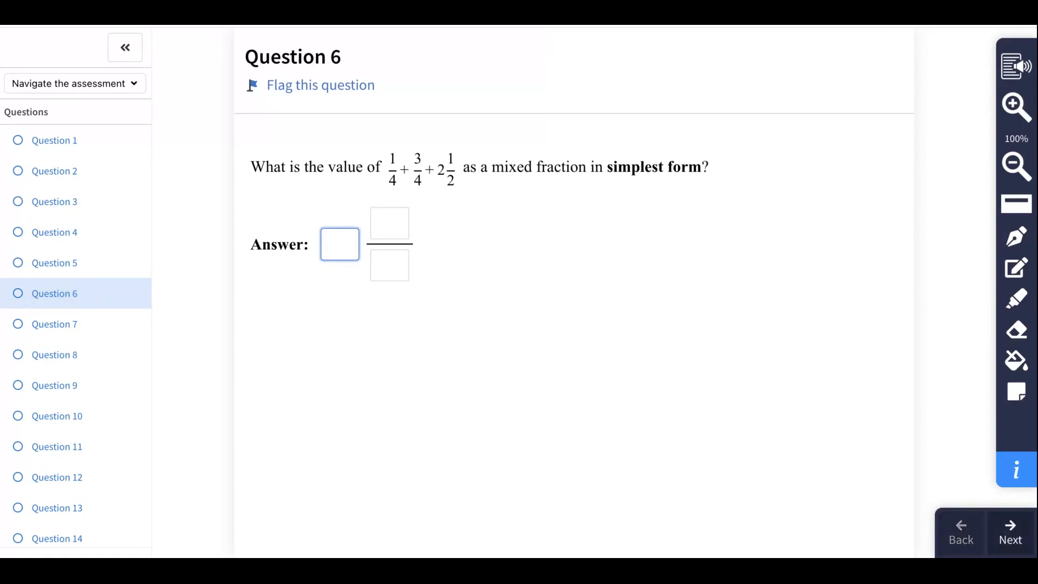
pyautogui.click(959, 532)
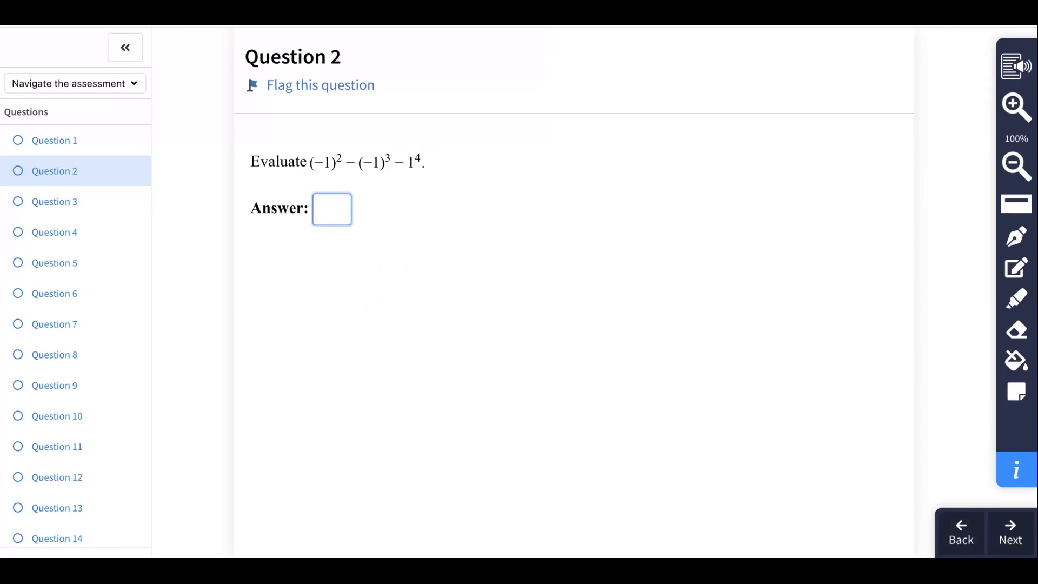
pyautogui.click(1010, 533)
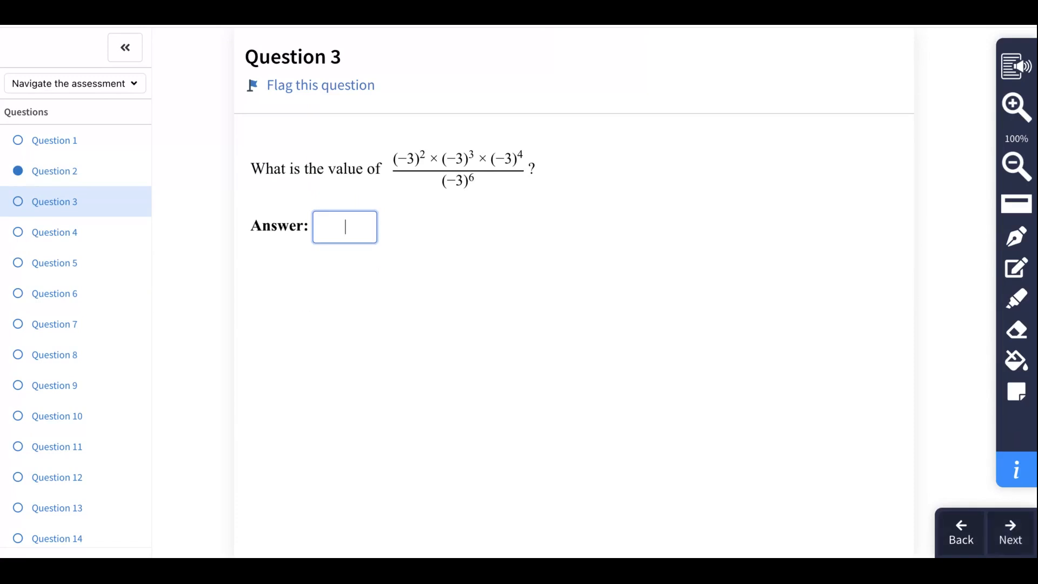
# Answer Question 3 with 3, then start Question 4's numerator entry
pyautogui.write('3')
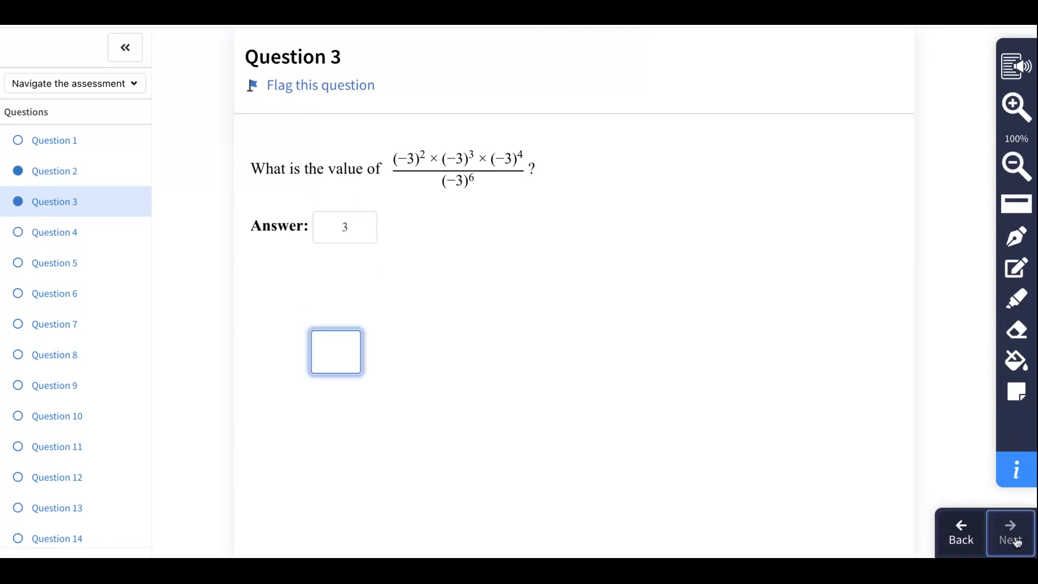
pyautogui.click(1011, 533)
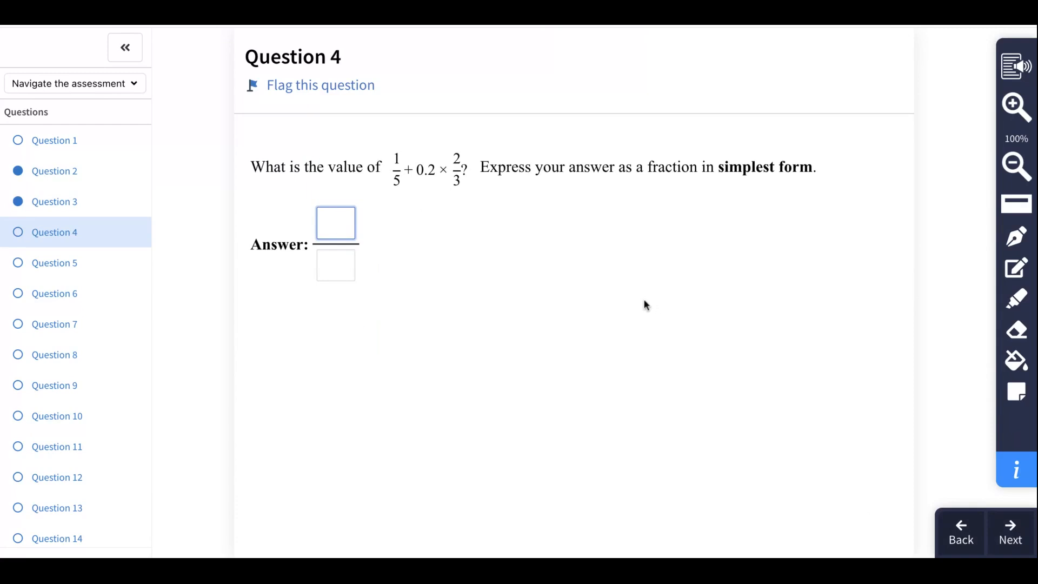
pyautogui.click(335, 223)
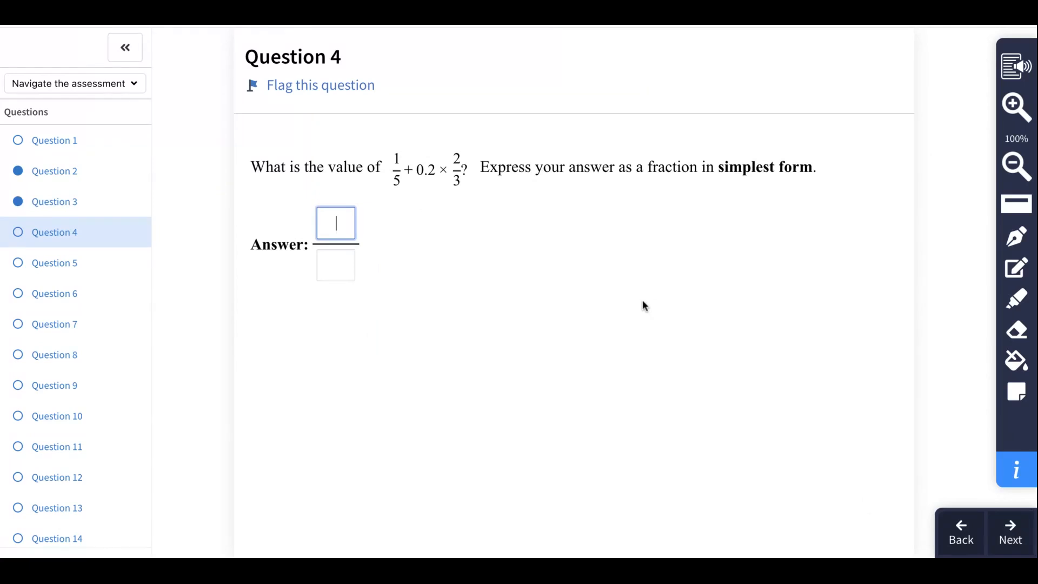
pyautogui.moveTo(1015, 106)
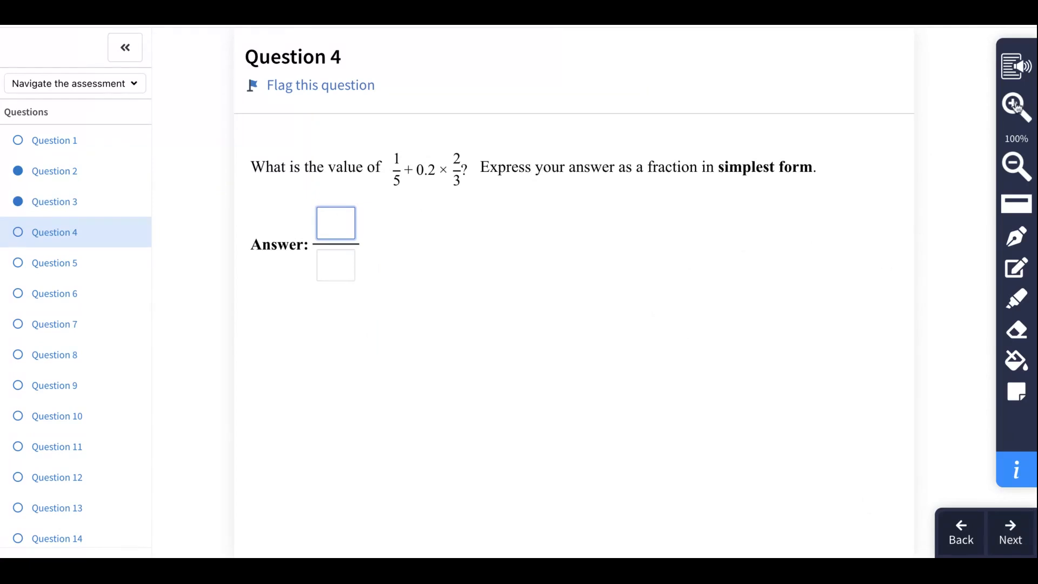
pyautogui.click(1016, 106)
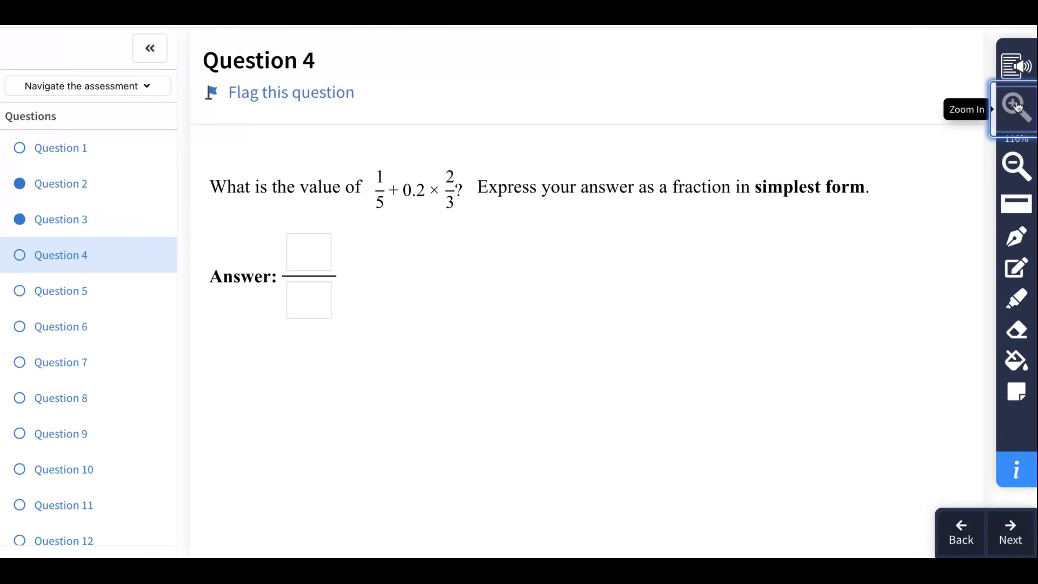
pyautogui.click(1015, 167)
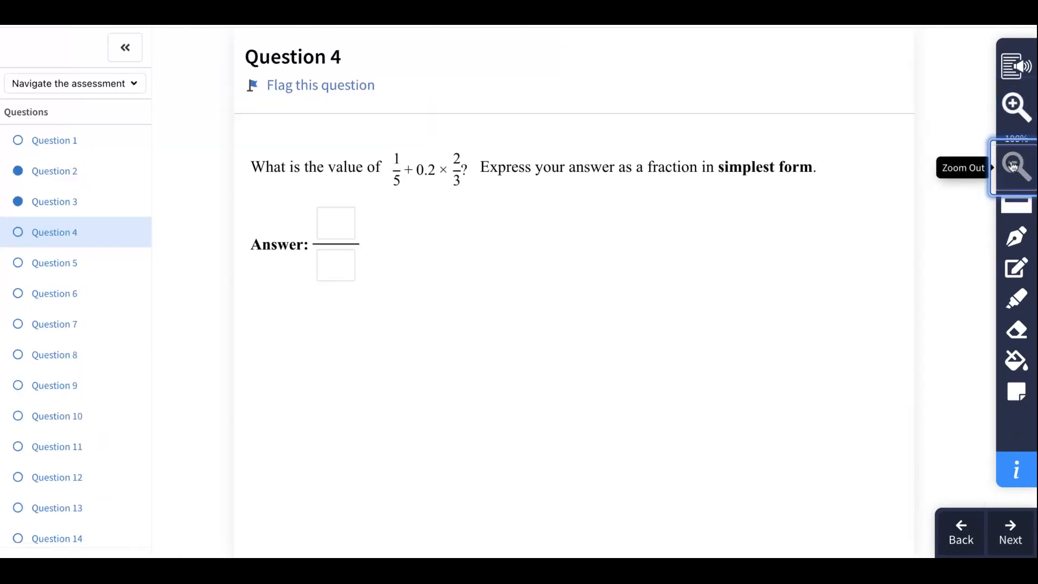
pyautogui.click(1017, 205)
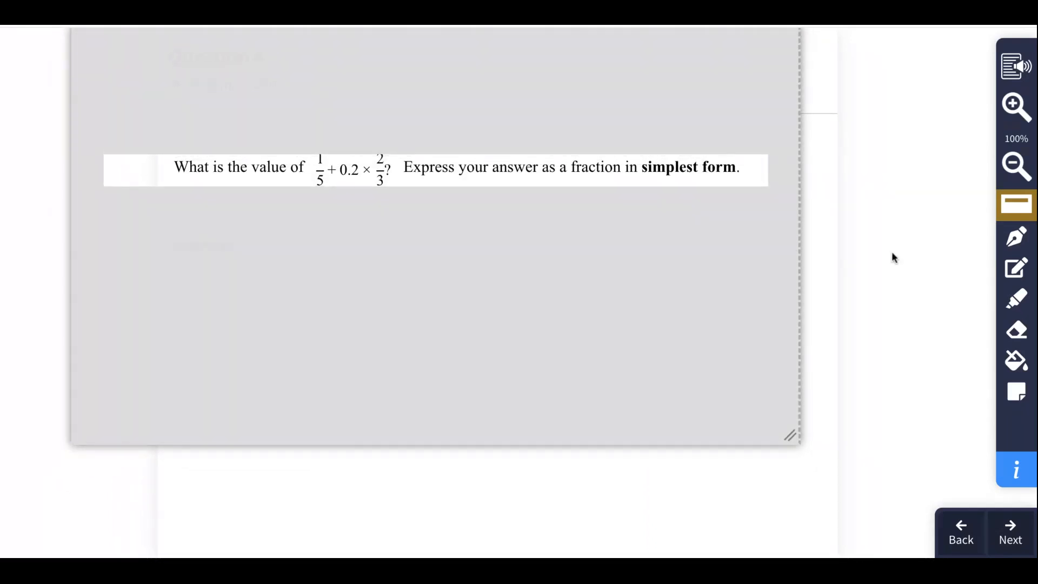
pyautogui.moveTo(952, 256)
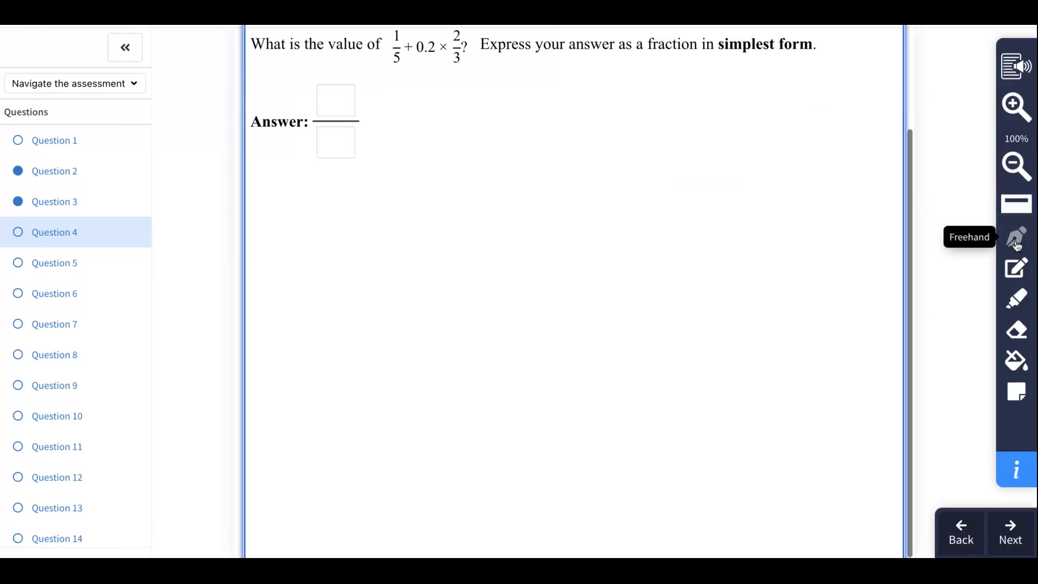
pyautogui.moveTo(363, 271)
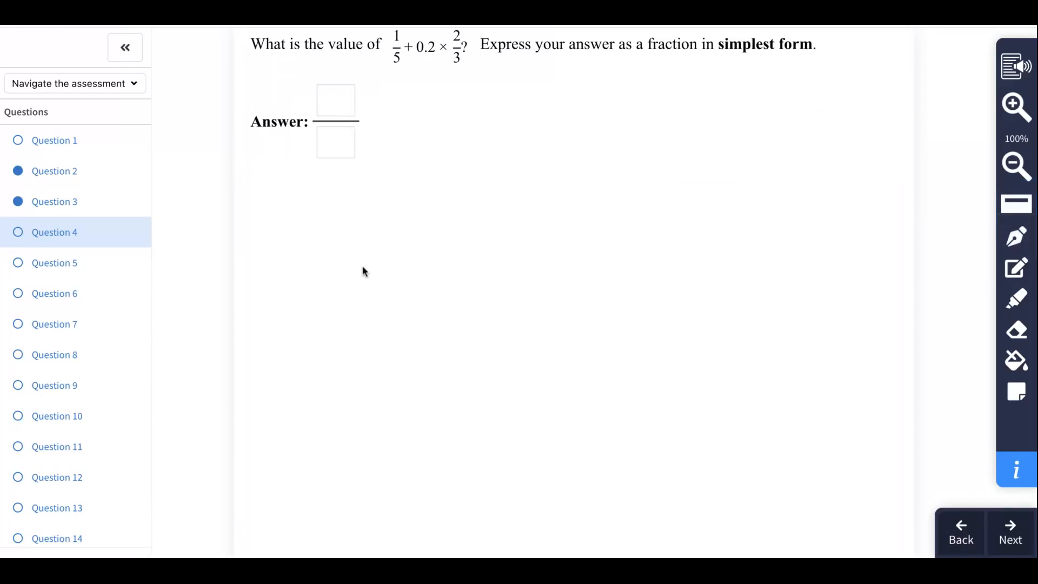
pyautogui.moveTo(416, 254)
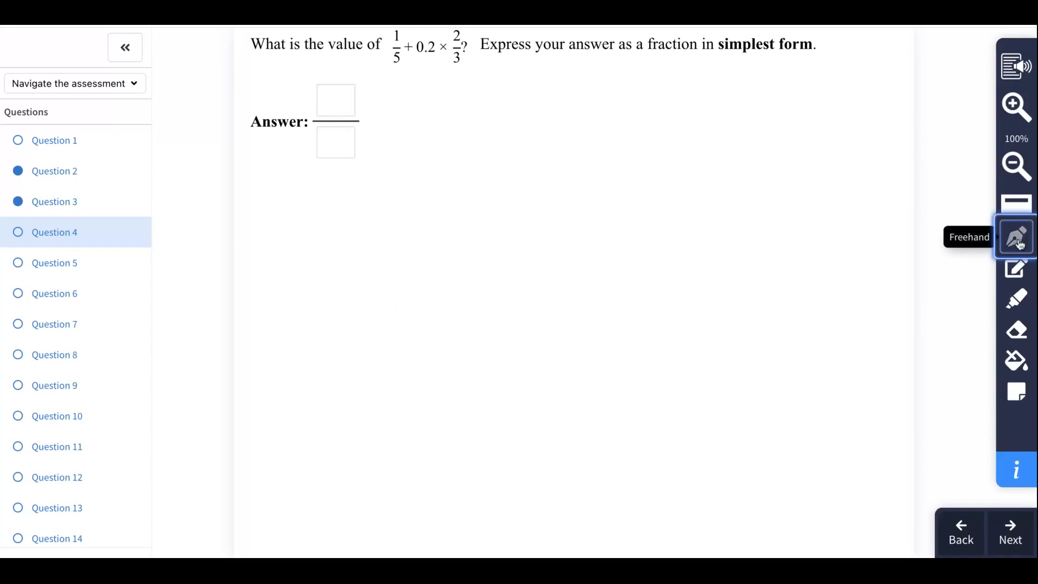
pyautogui.moveTo(392, 232)
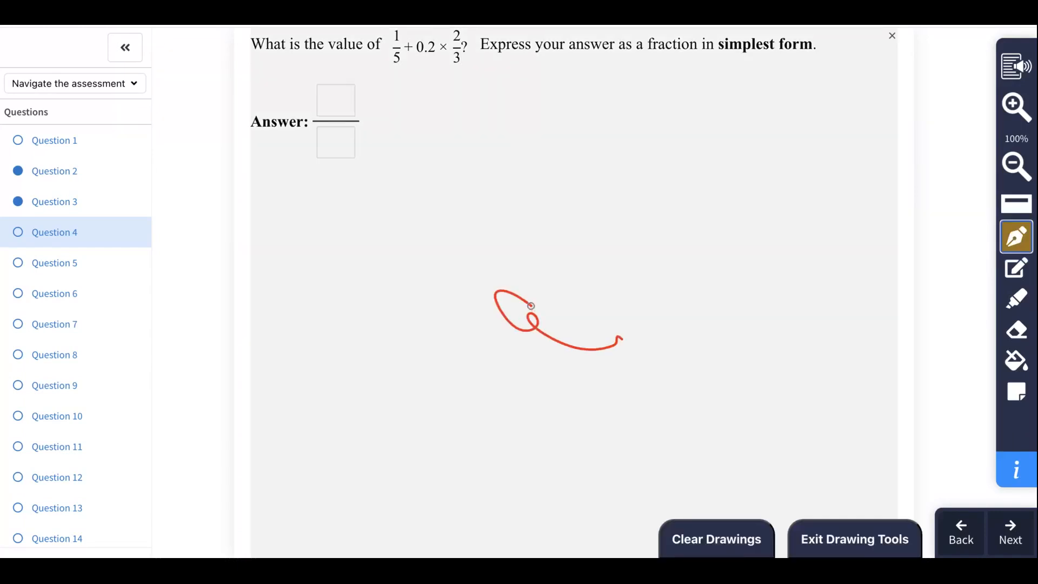
# Sketch freehand working below Question 4, then clear all the drawings
pyautogui.moveTo(616, 331); pyautogui.dragTo(689, 318)
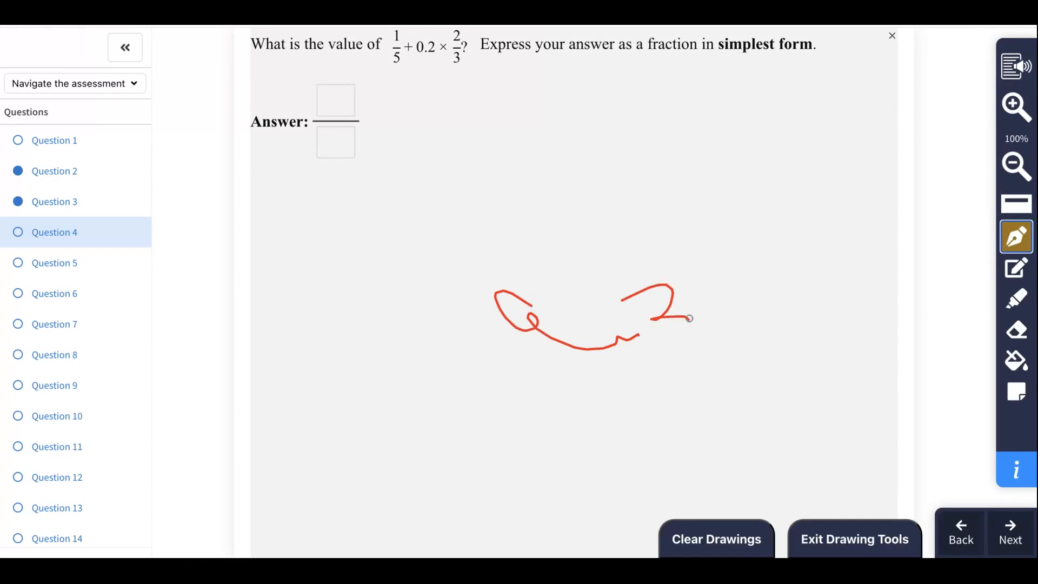
pyautogui.moveTo(696, 324); pyautogui.dragTo(743, 295)
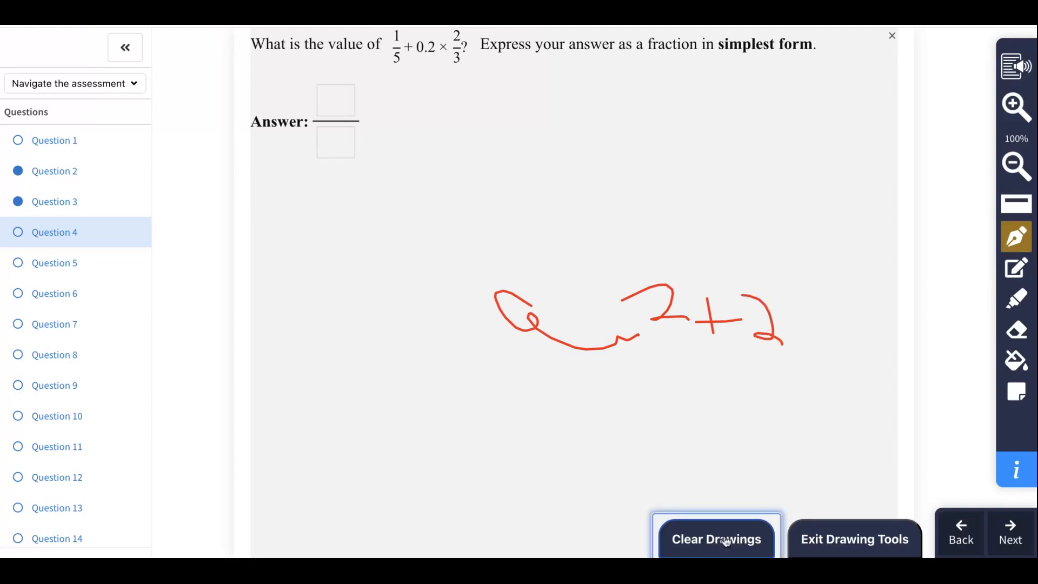
pyautogui.click(716, 539)
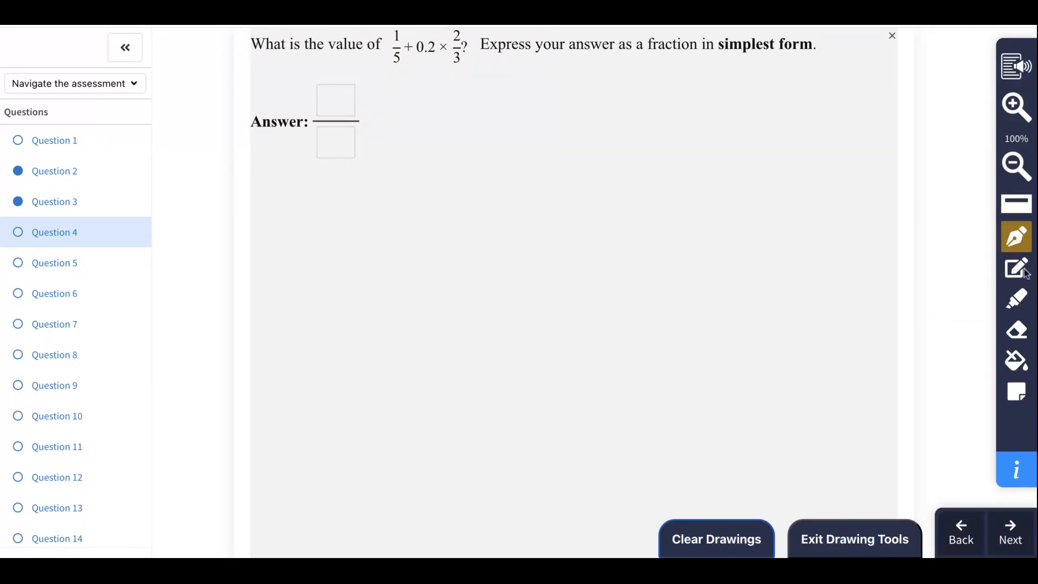
pyautogui.click(1016, 268)
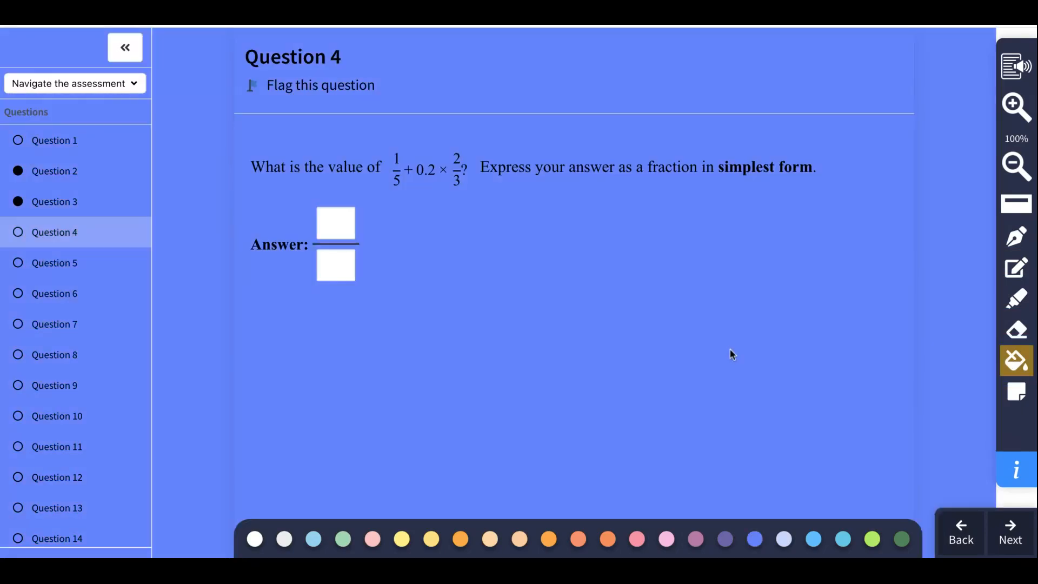
pyautogui.moveTo(1016, 361)
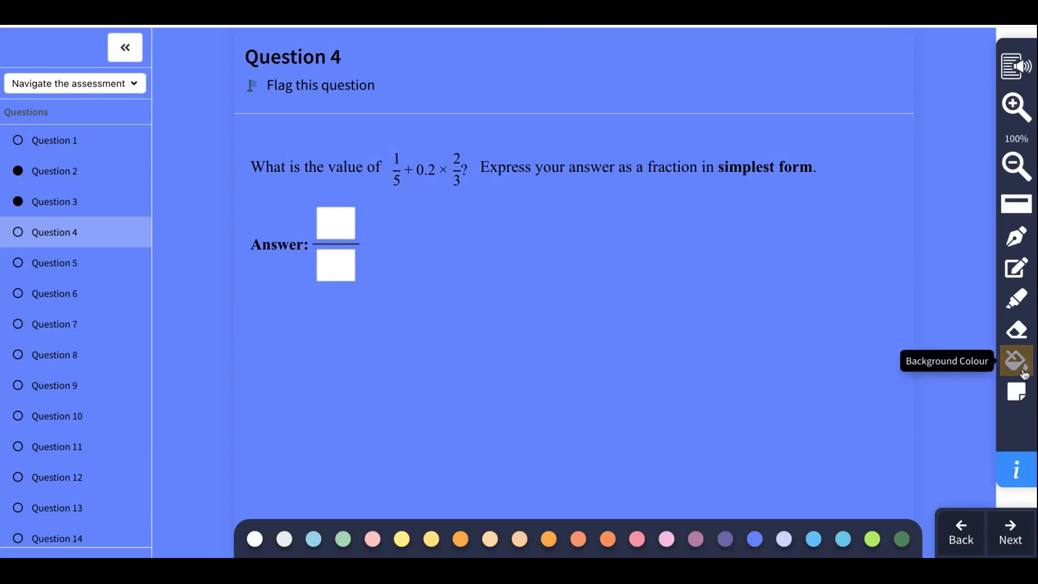
# Change Question 4's page background tint to yellow
pyautogui.click(1016, 360)
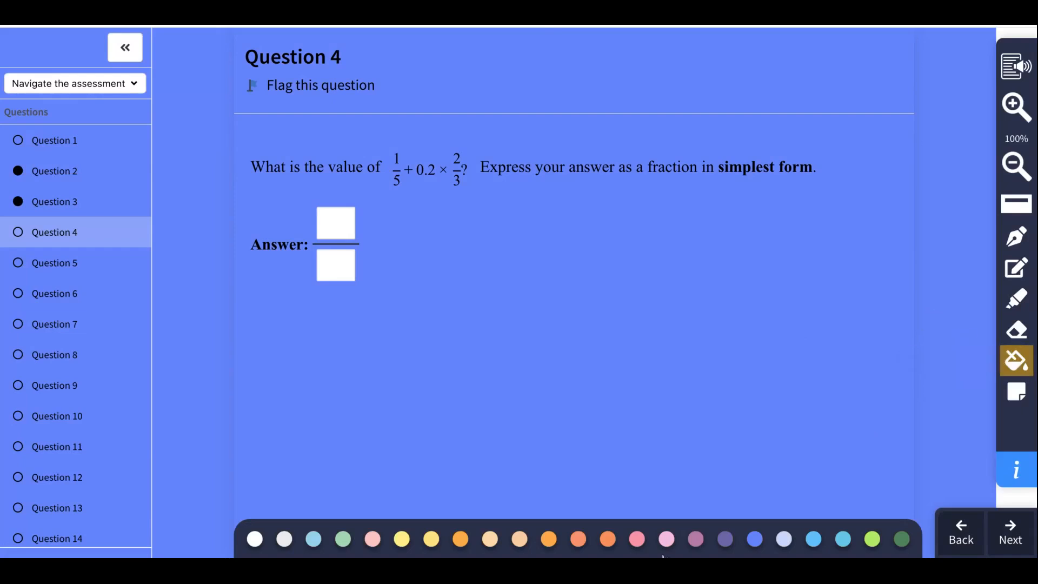
pyautogui.click(666, 539)
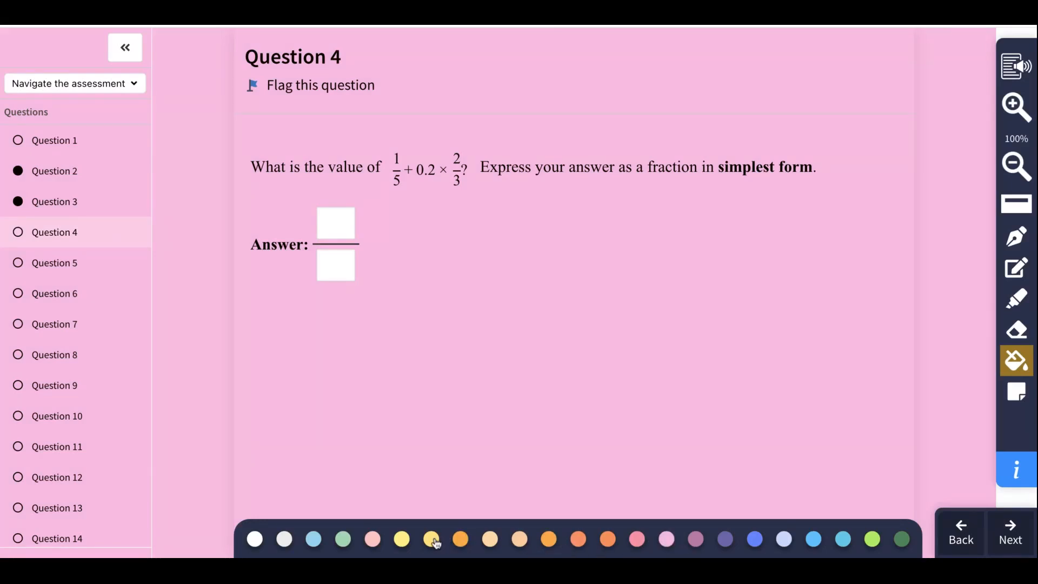
pyautogui.click(431, 539)
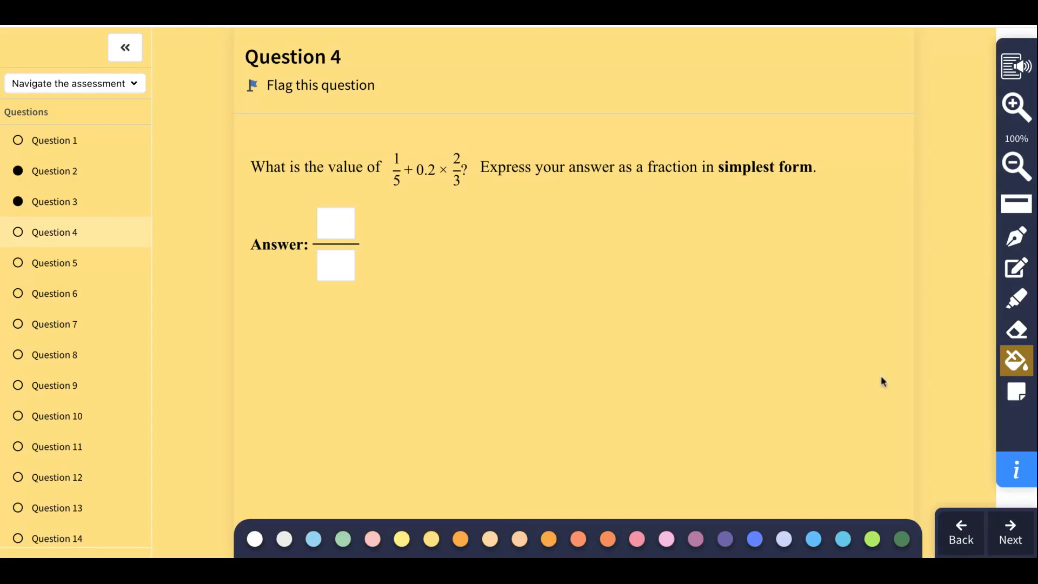
pyautogui.click(1016, 390)
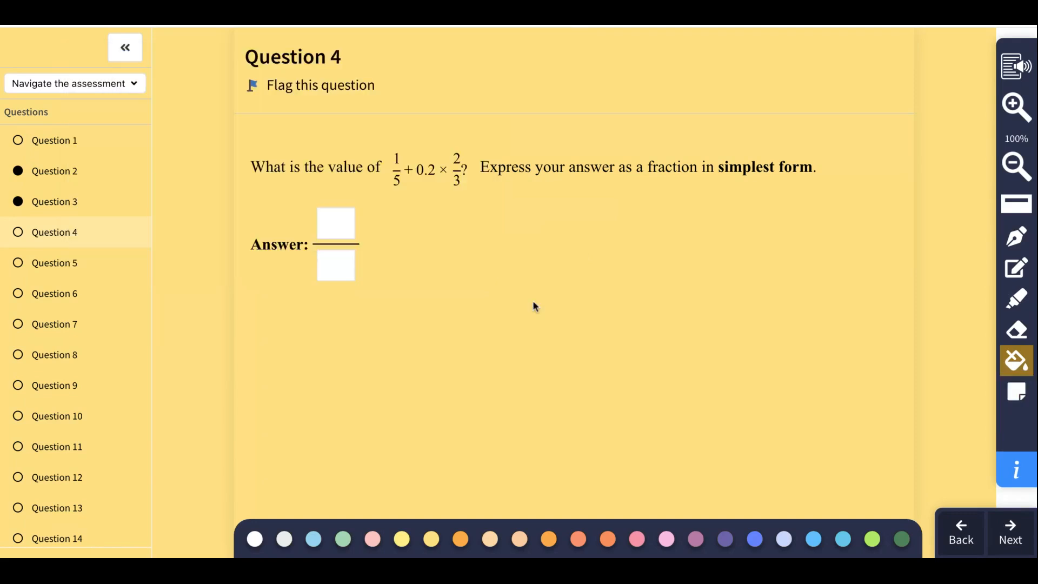
pyautogui.moveTo(506, 324)
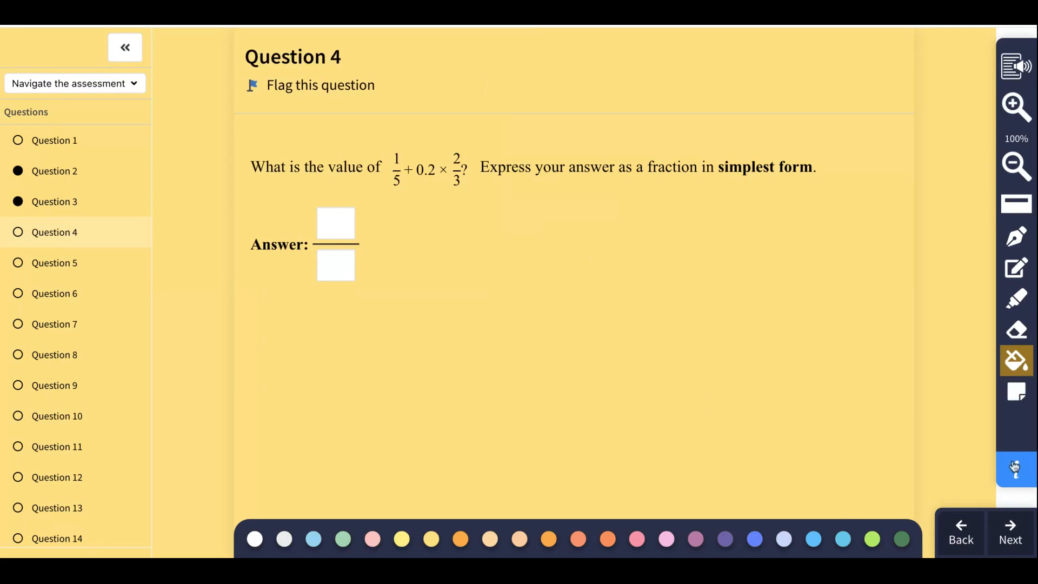
# Play the Math 9 Part A instructions audio at Normal playback speed
pyautogui.click(1015, 469)
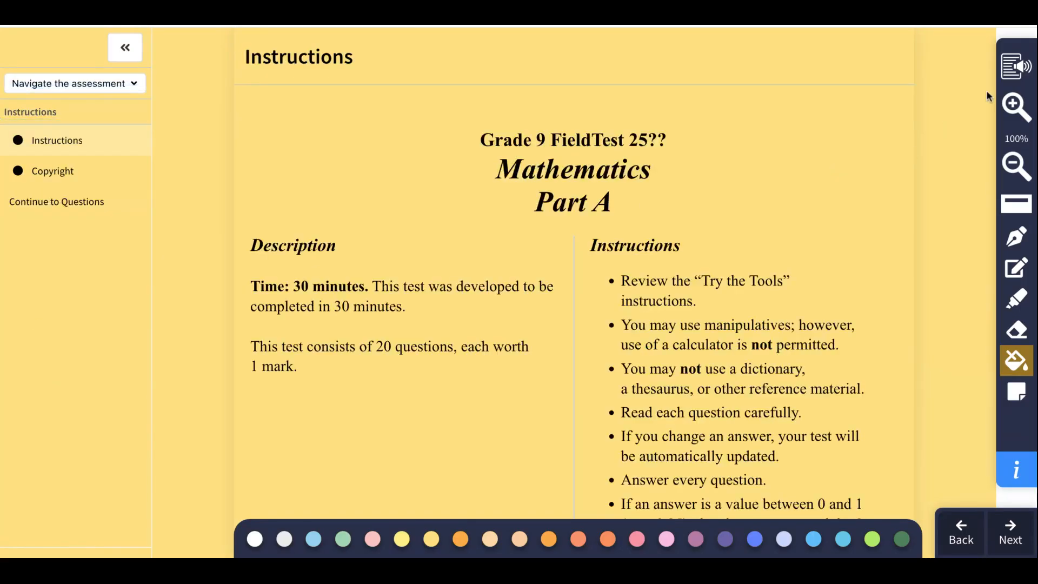
pyautogui.moveTo(1018, 66)
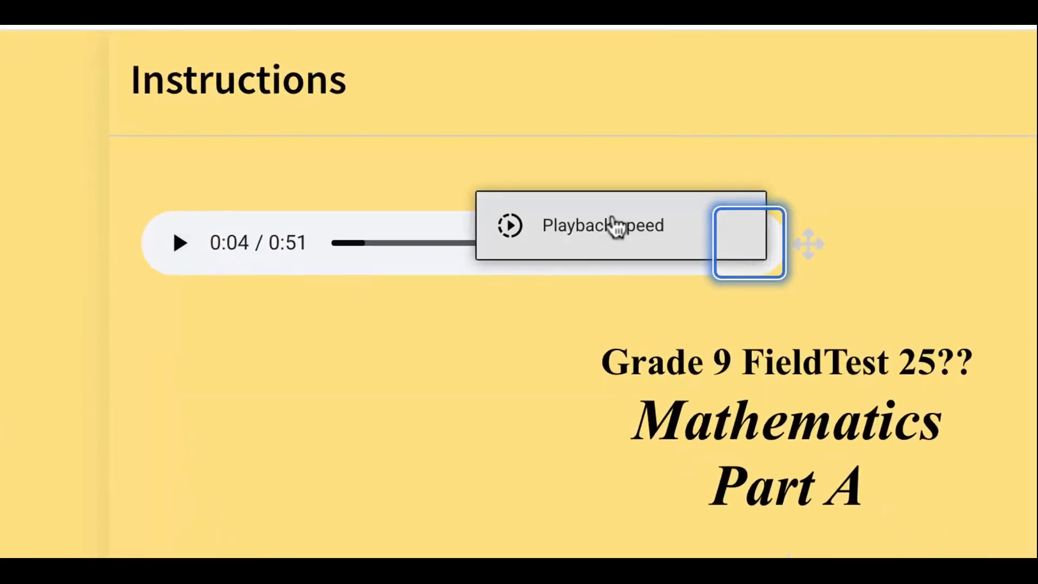
pyautogui.click(601, 225)
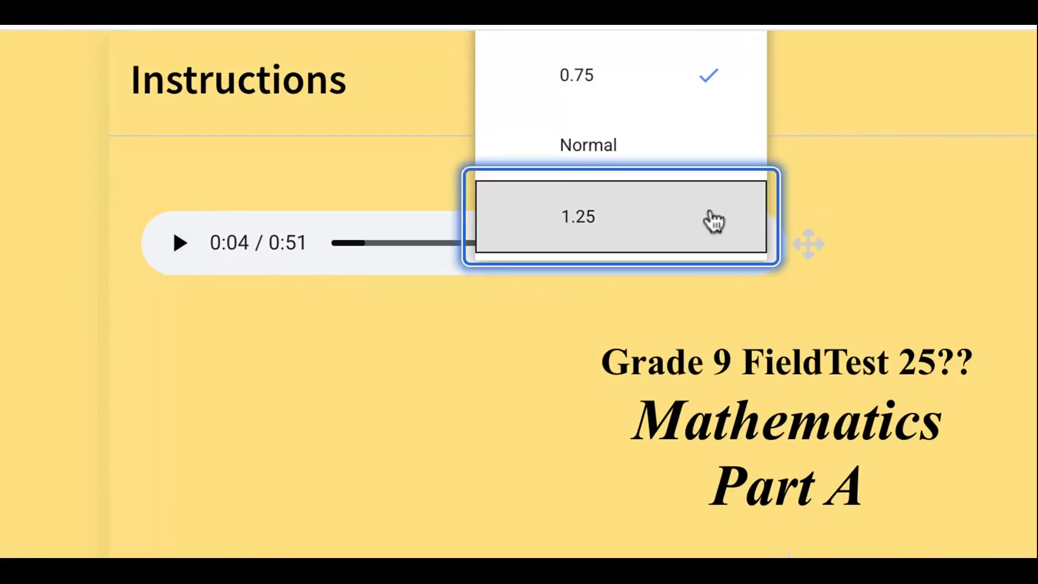
pyautogui.moveTo(589, 145)
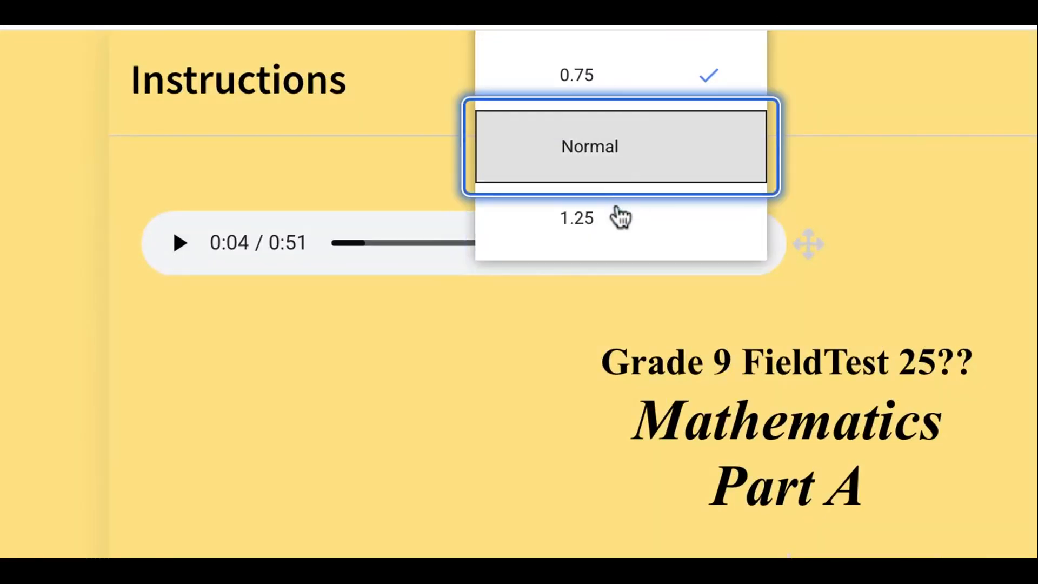
pyautogui.click(587, 147)
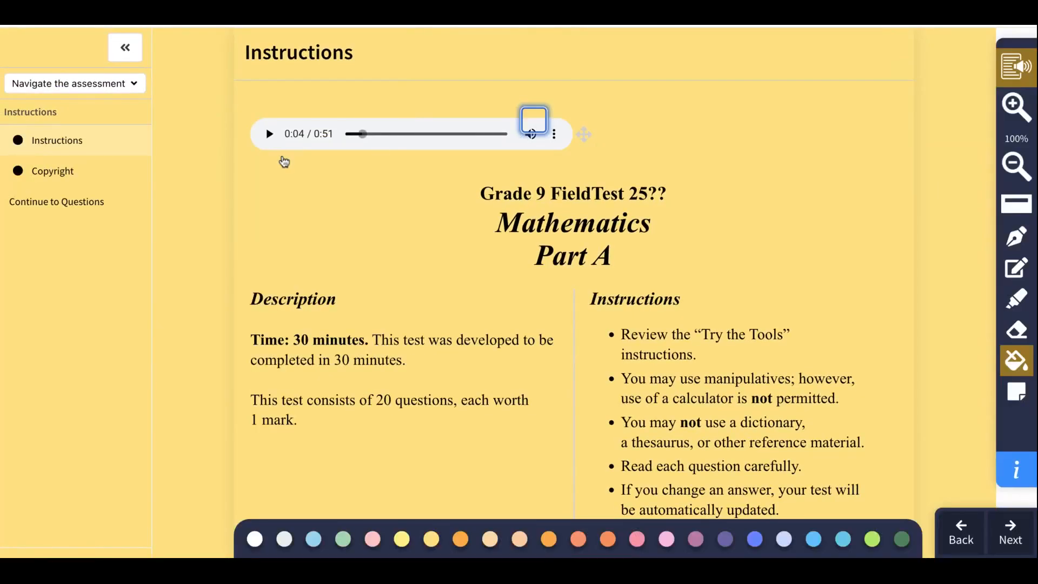
pyautogui.click(269, 134)
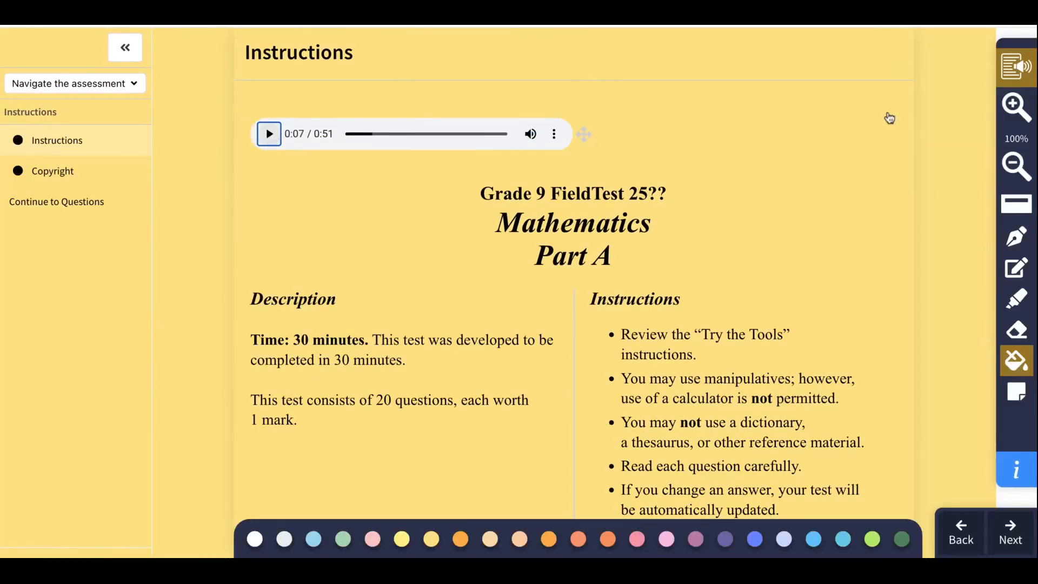
pyautogui.moveTo(836, 223)
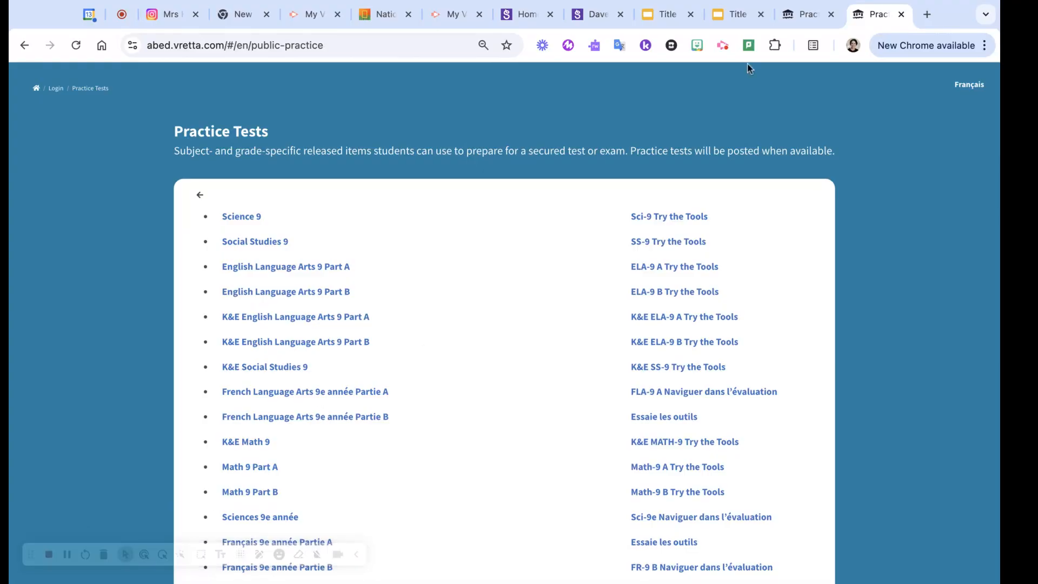
# Open ELA 9 Part A and advance past Audio Description to Assignment I
pyautogui.scroll(-3)
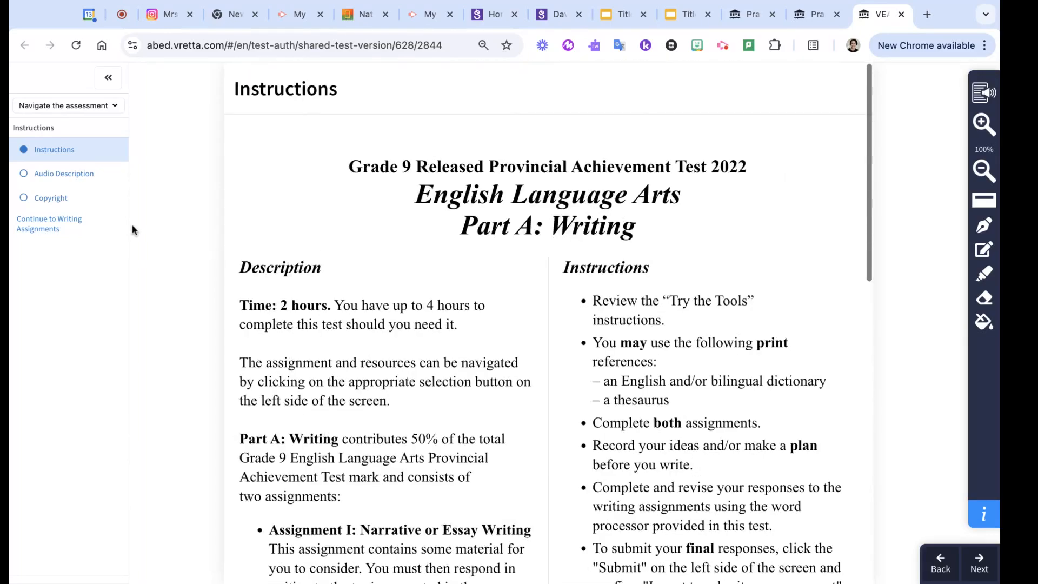
pyautogui.click(63, 173)
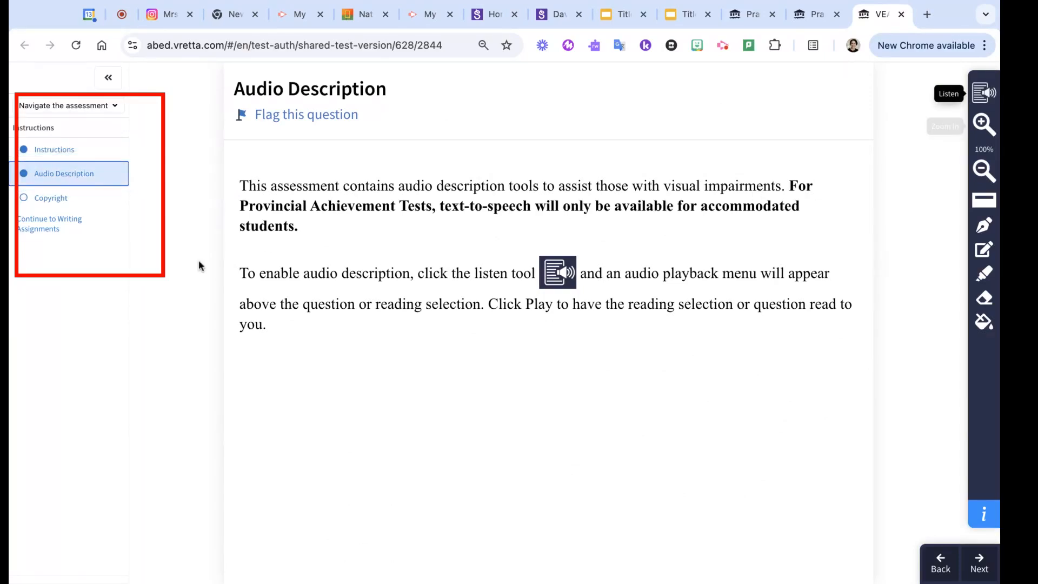
pyautogui.click(49, 223)
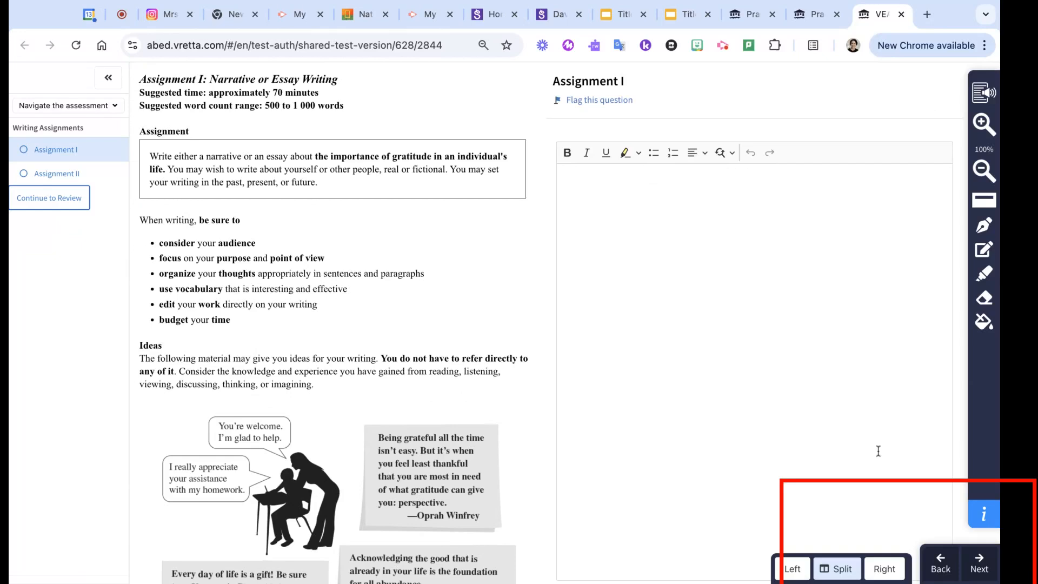
pyautogui.click(792, 568)
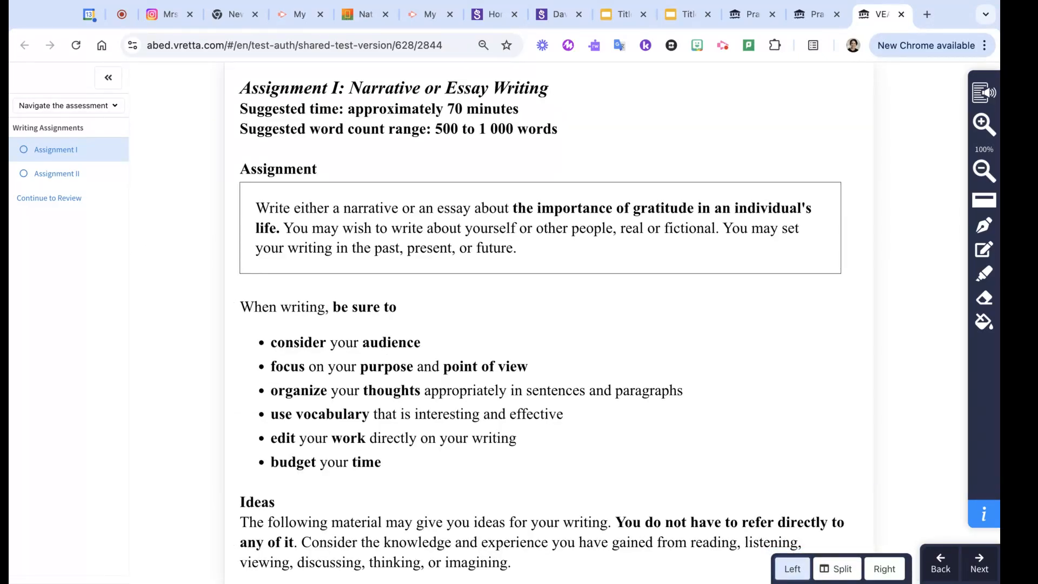
pyautogui.click(979, 568)
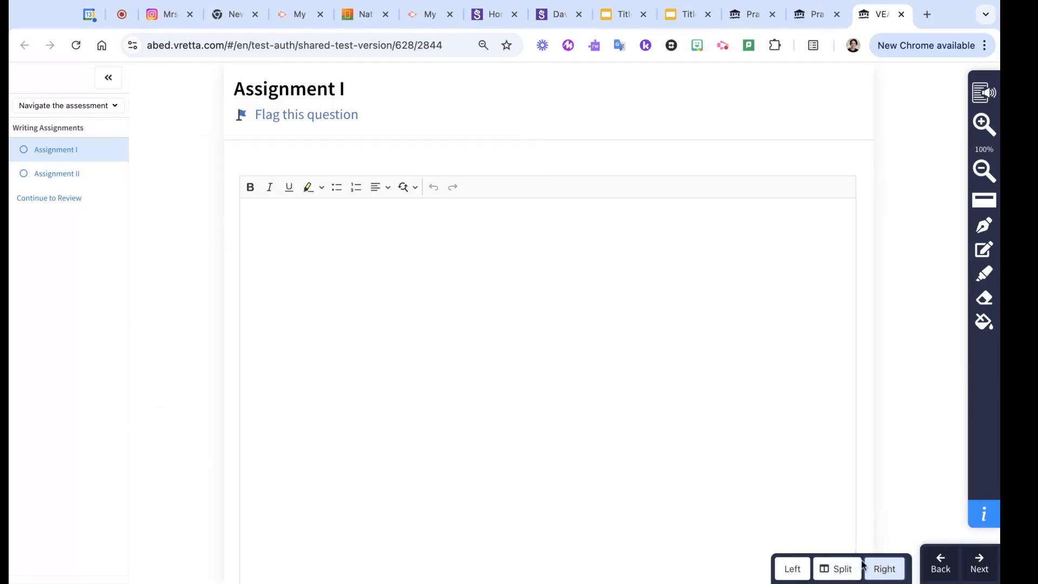
pyautogui.click(836, 568)
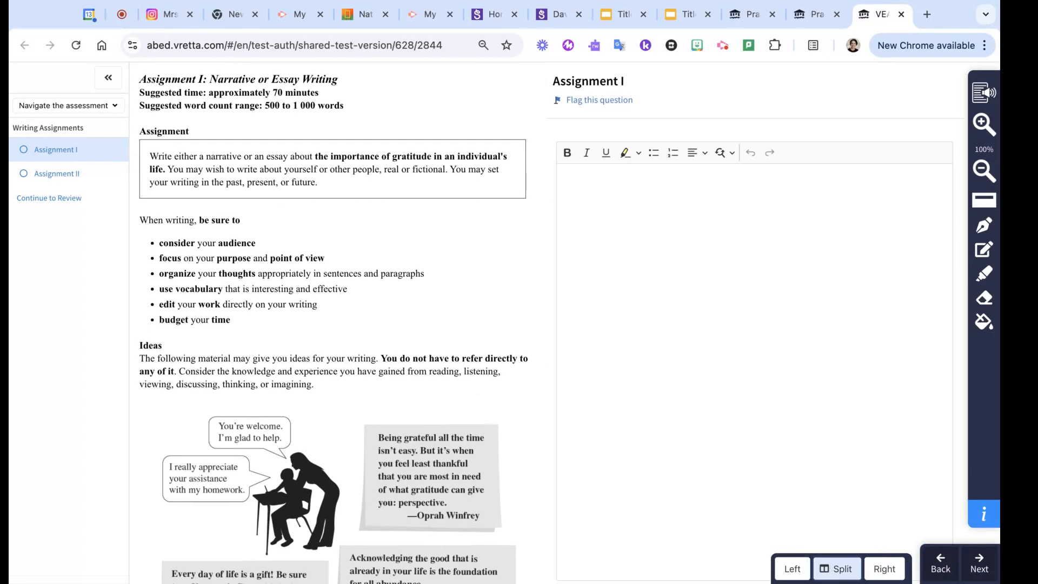
pyautogui.moveTo(983, 224)
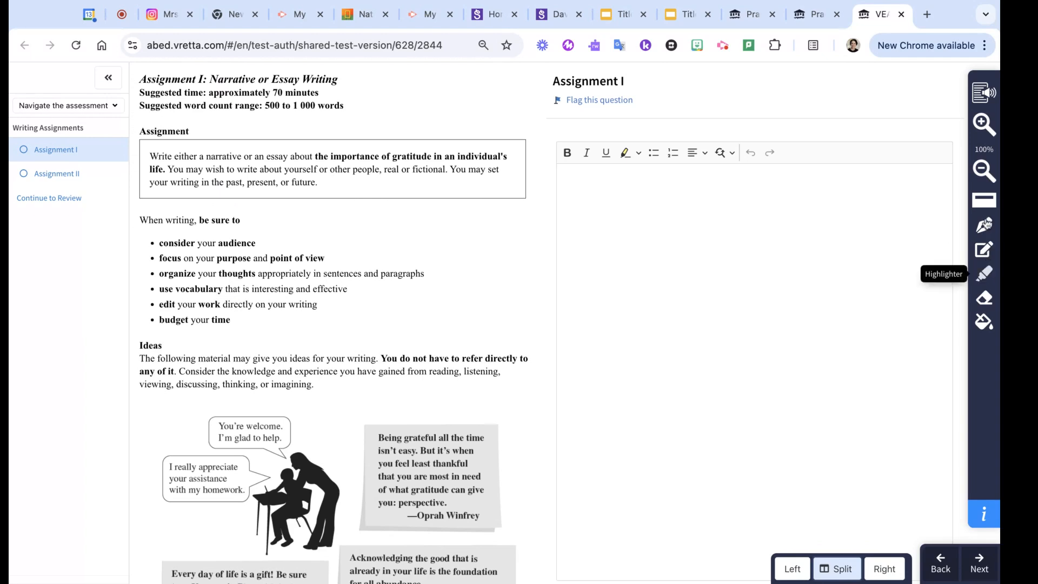
pyautogui.moveTo(983, 249)
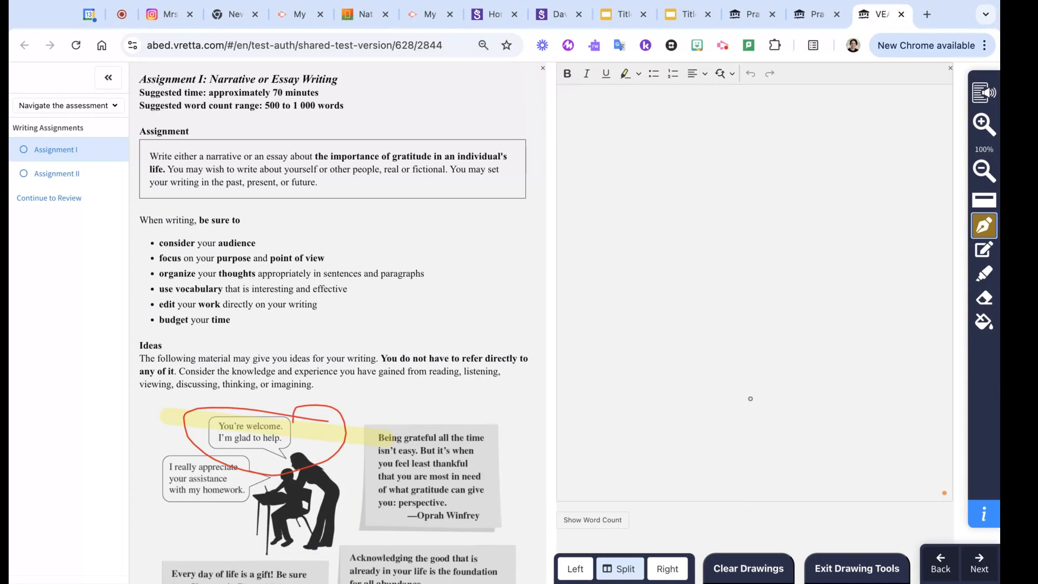
# Exit drawing mode, keeping the red circle and yellow highlight on the bubble
pyautogui.click(856, 568)
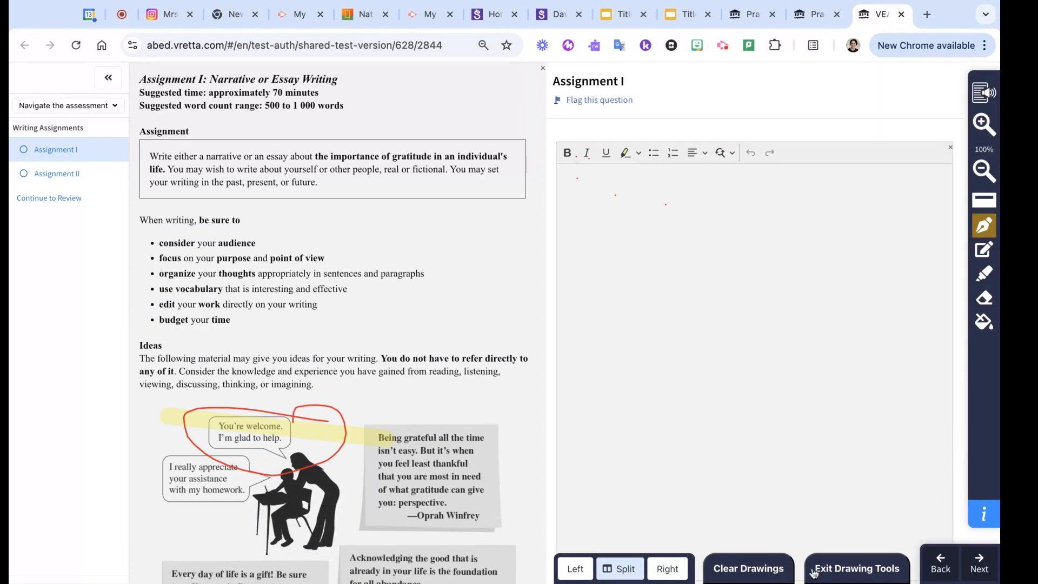
pyautogui.click(856, 568)
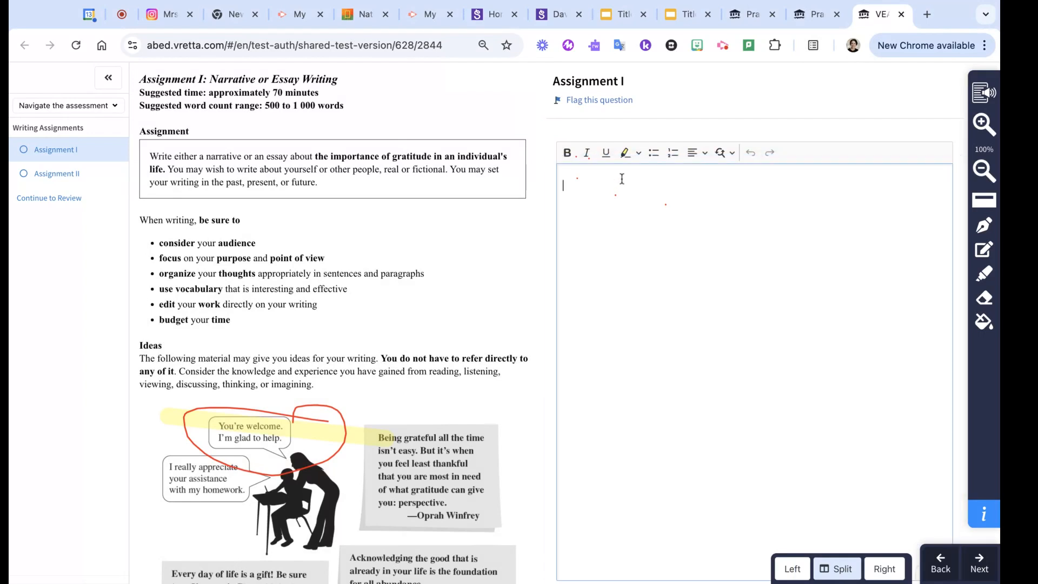
# Type 'Now I am typing. It was a dark and stormy night' and italicize it
pyautogui.write('Now I am typing. It was a dark and stormy night')
pyautogui.write(';lksjfl;aj')
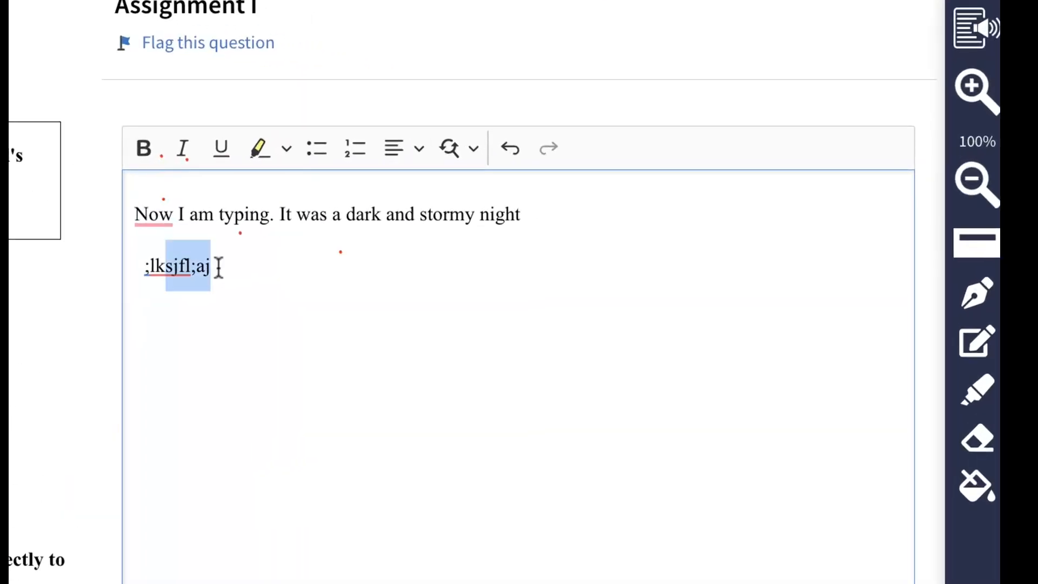
pyautogui.click(183, 147)
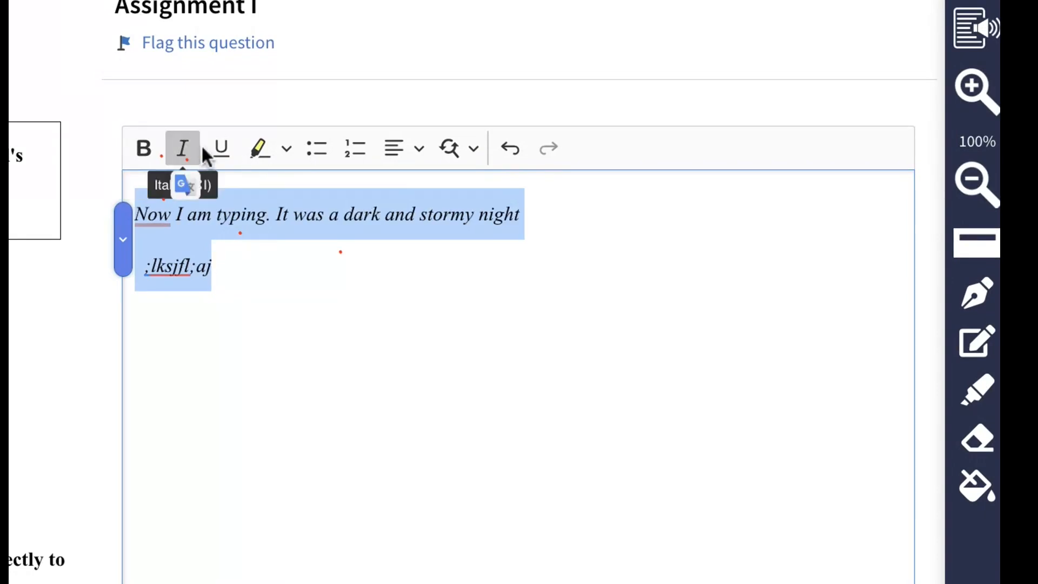
pyautogui.moveTo(453, 149)
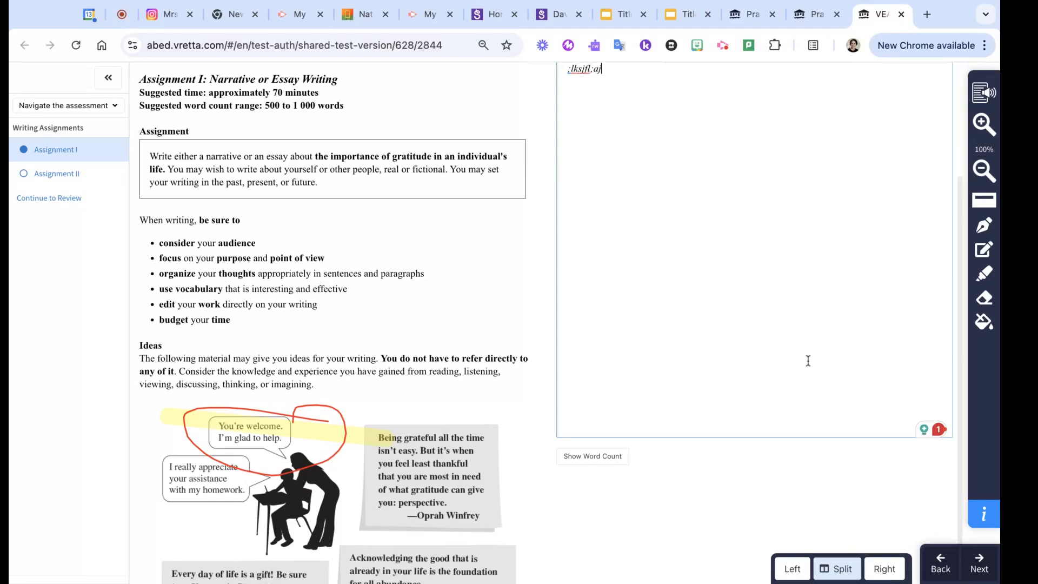
pyautogui.click(592, 456)
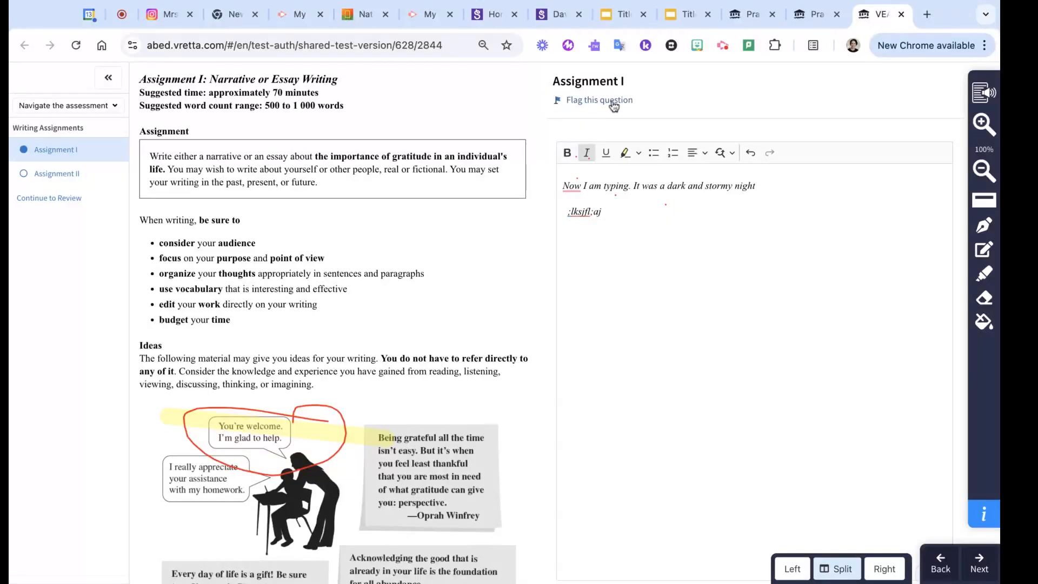
# Flag Assignment I for later review
pyautogui.click(599, 100)
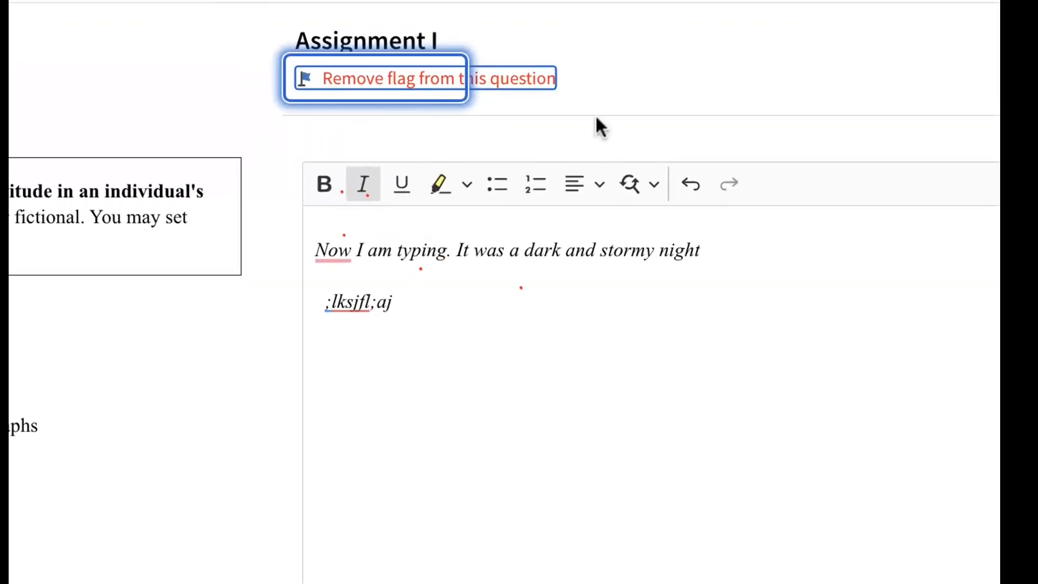
pyautogui.moveTo(737, 113)
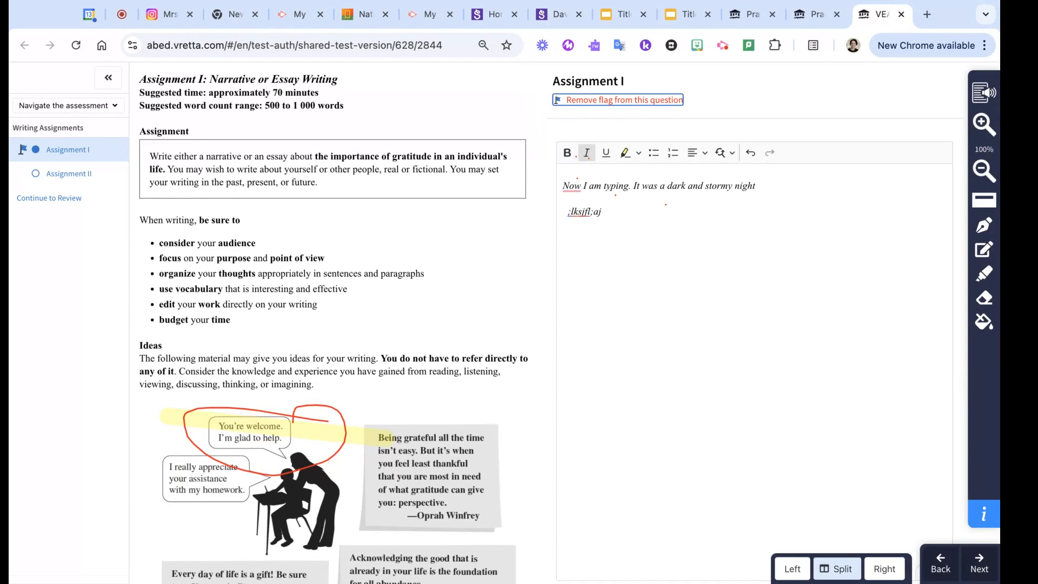
pyautogui.moveTo(129, 539)
pyautogui.write(',')
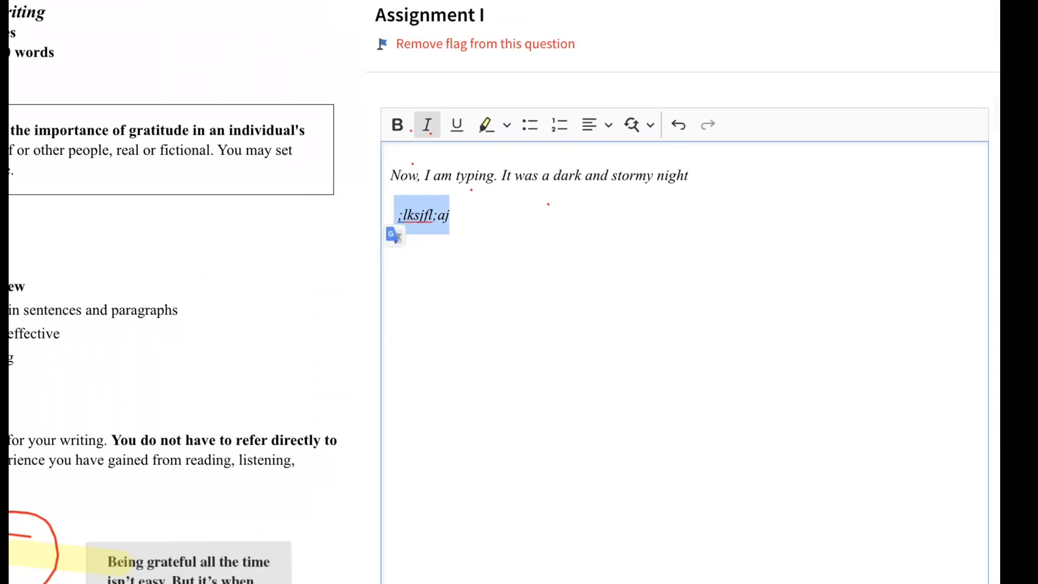
# Delete the gibberish second line, keeping only the italic 'Now, I am typing.' sentence
pyautogui.click(422, 215)
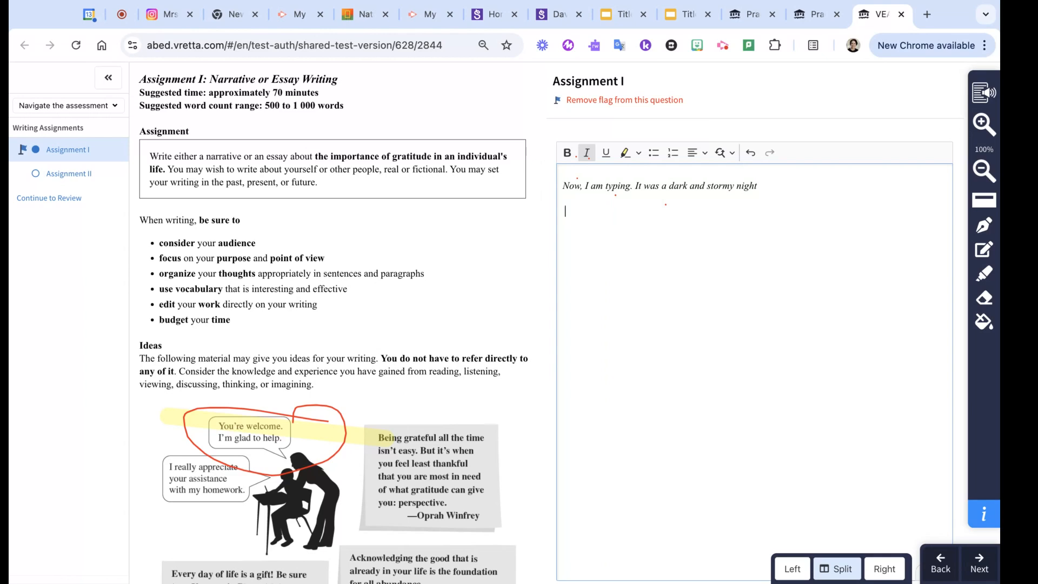
pyautogui.moveTo(943, 18)
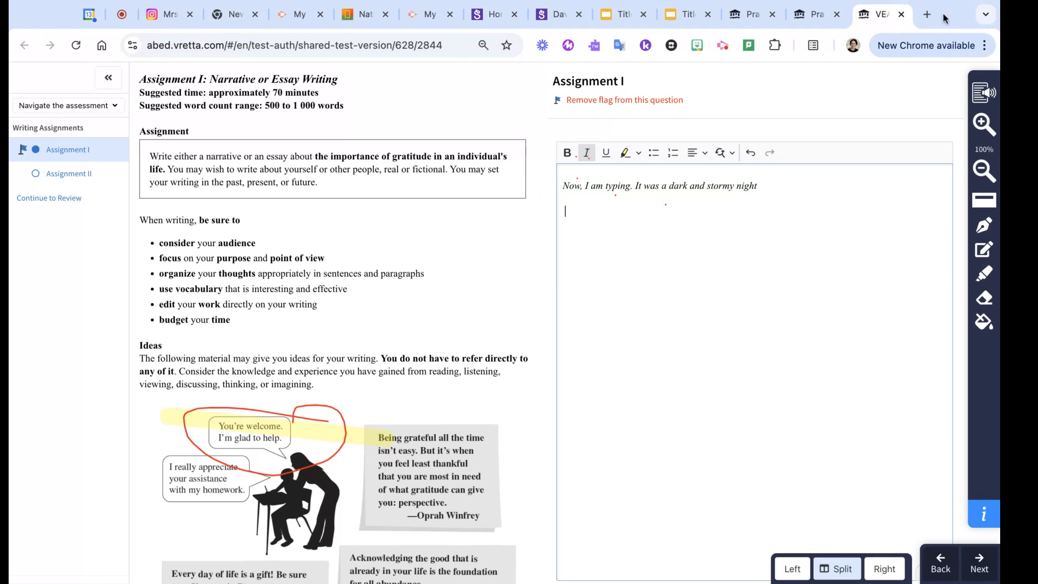
pyautogui.moveTo(68, 174)
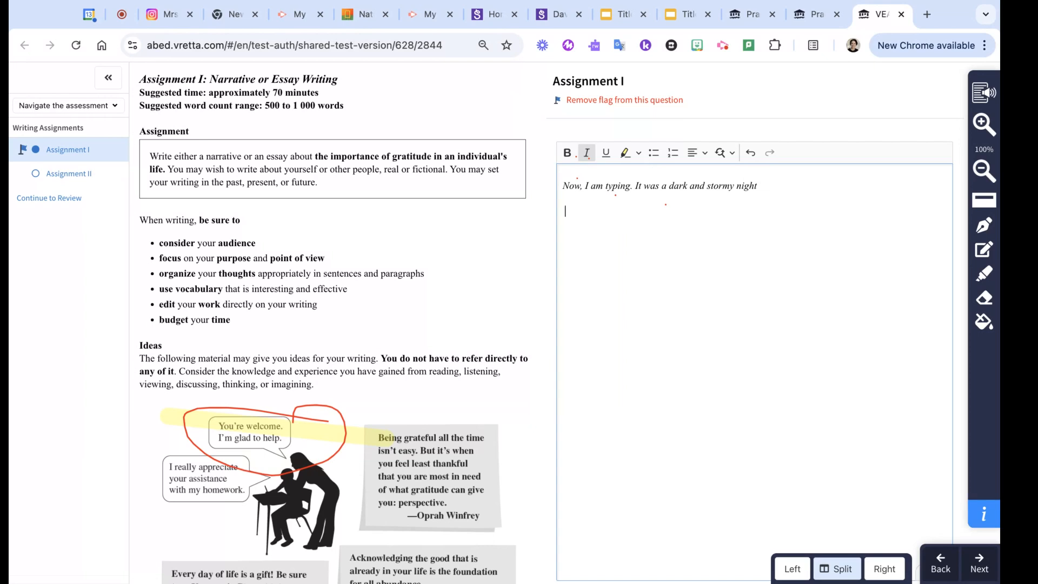
pyautogui.moveTo(278, 512)
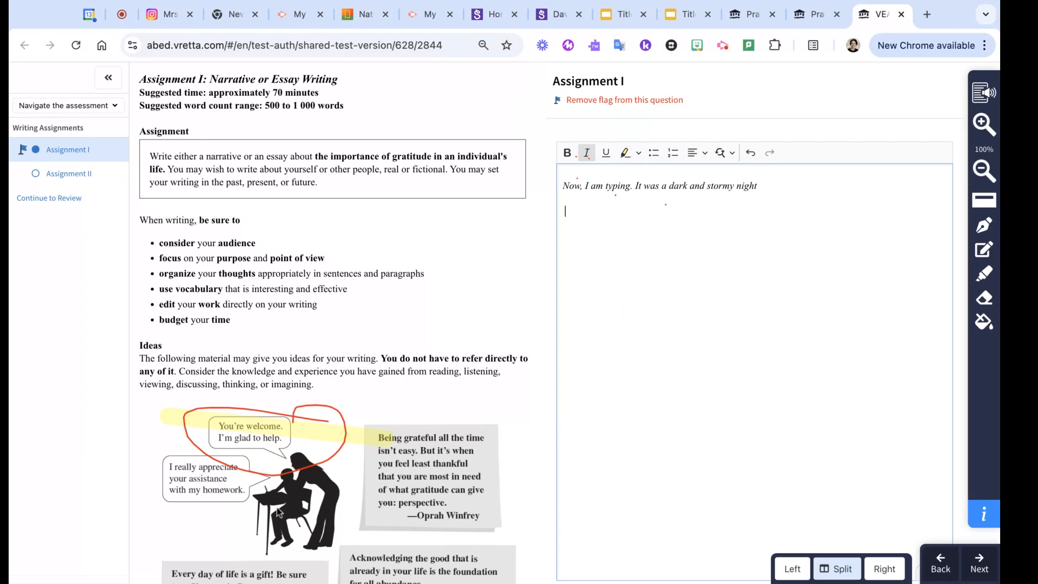